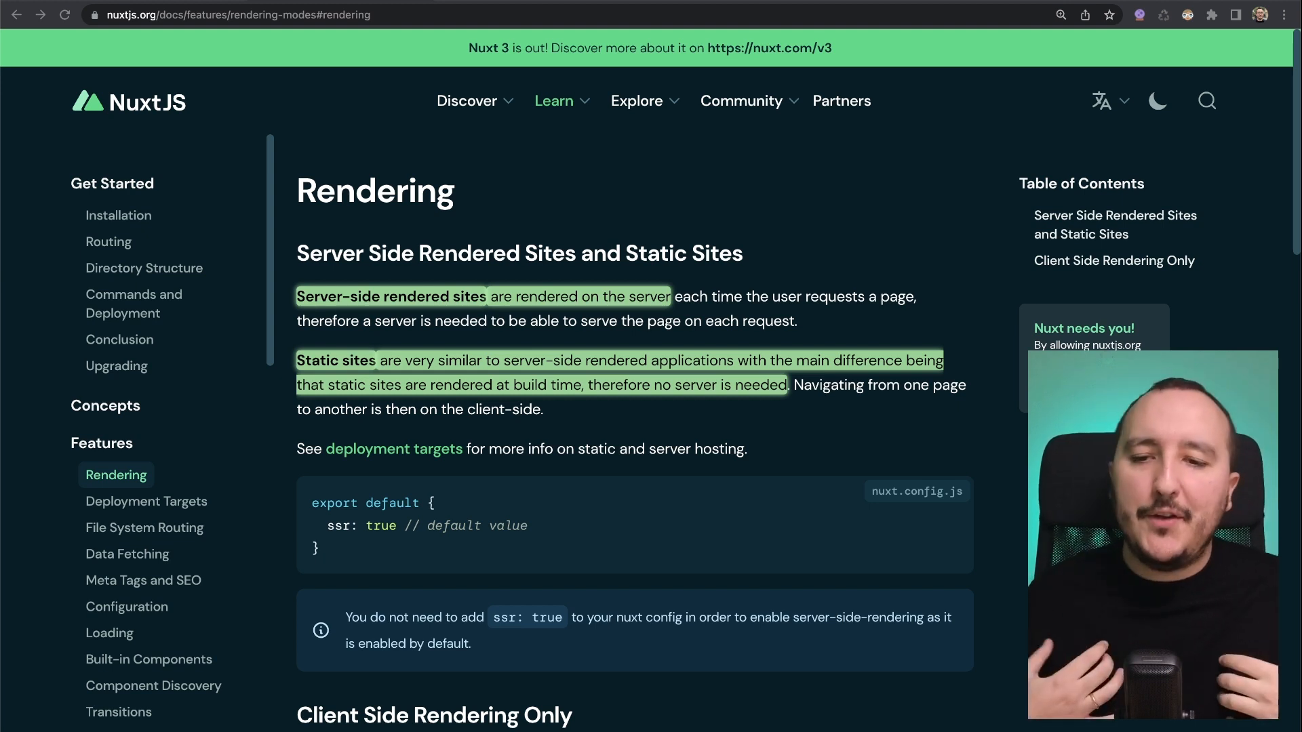
{"action": "mouse_move", "coordinate": [1033, 23]}
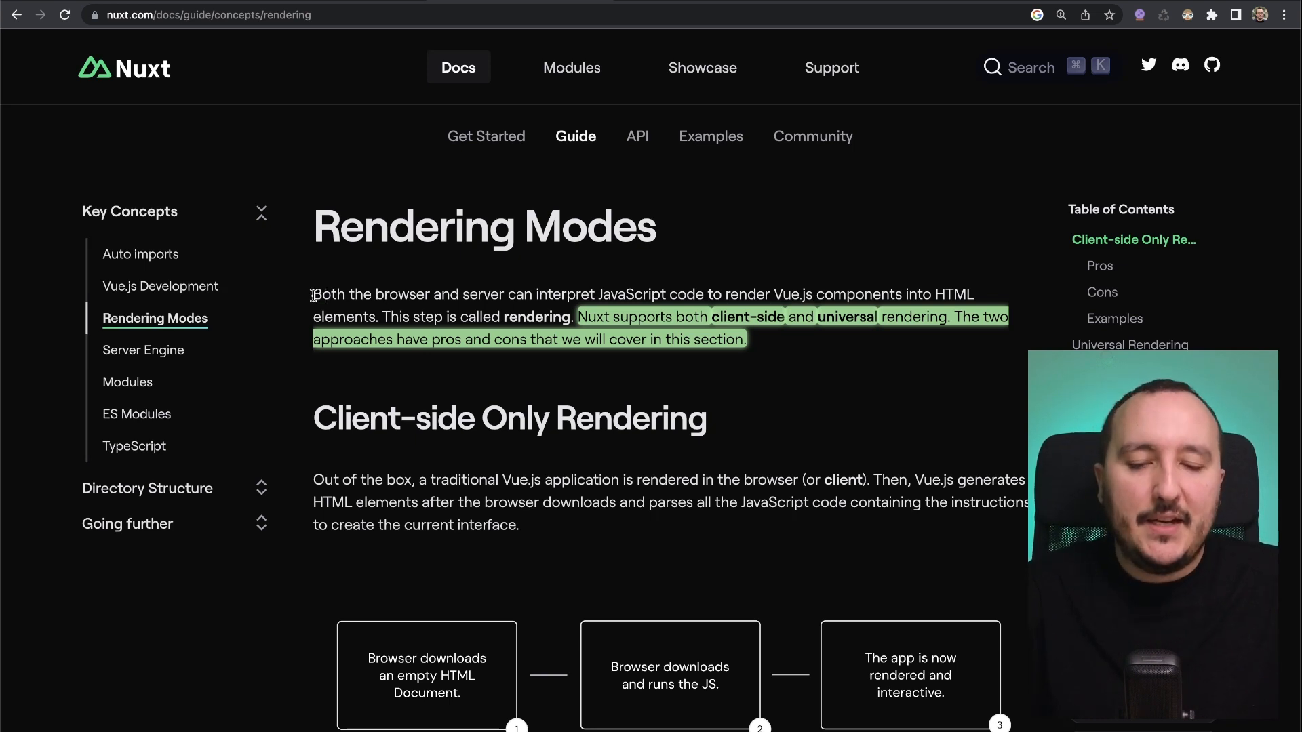
{"action": "mouse_move", "coordinate": [490, 294]}
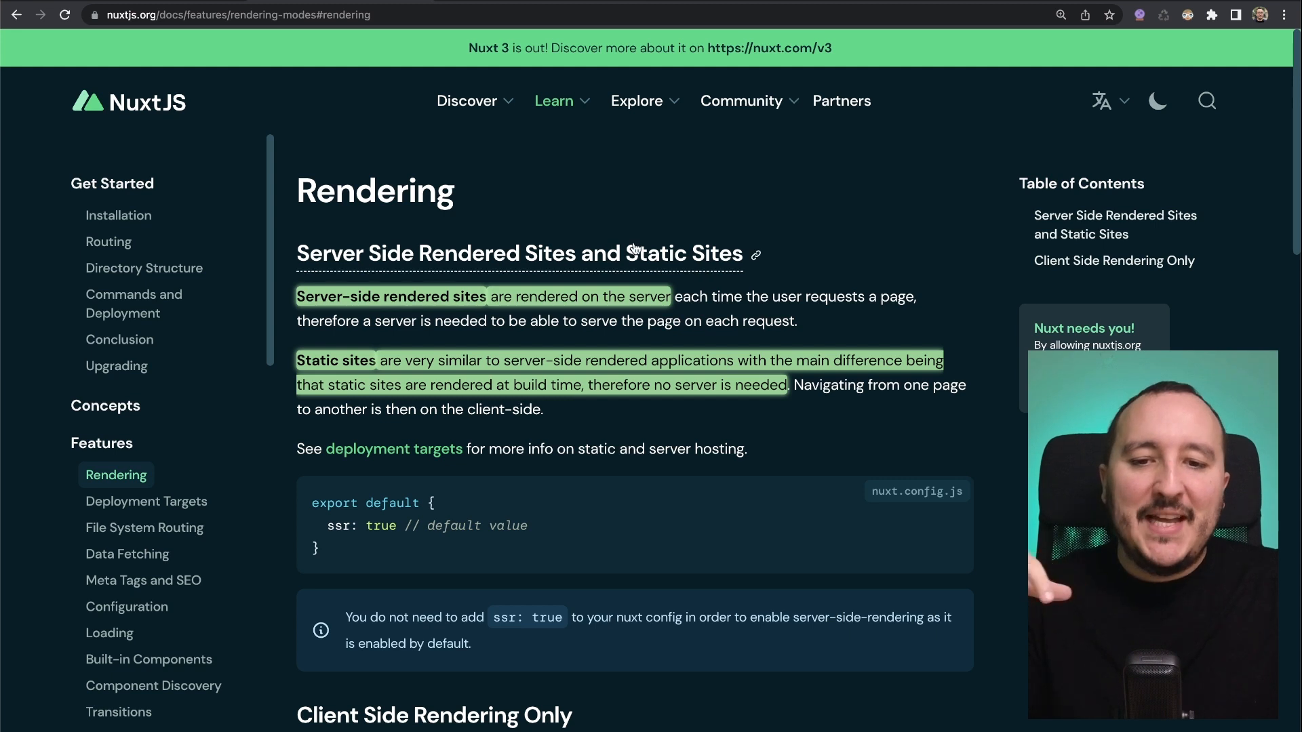
{"action": "mouse_move", "coordinate": [626, 221]}
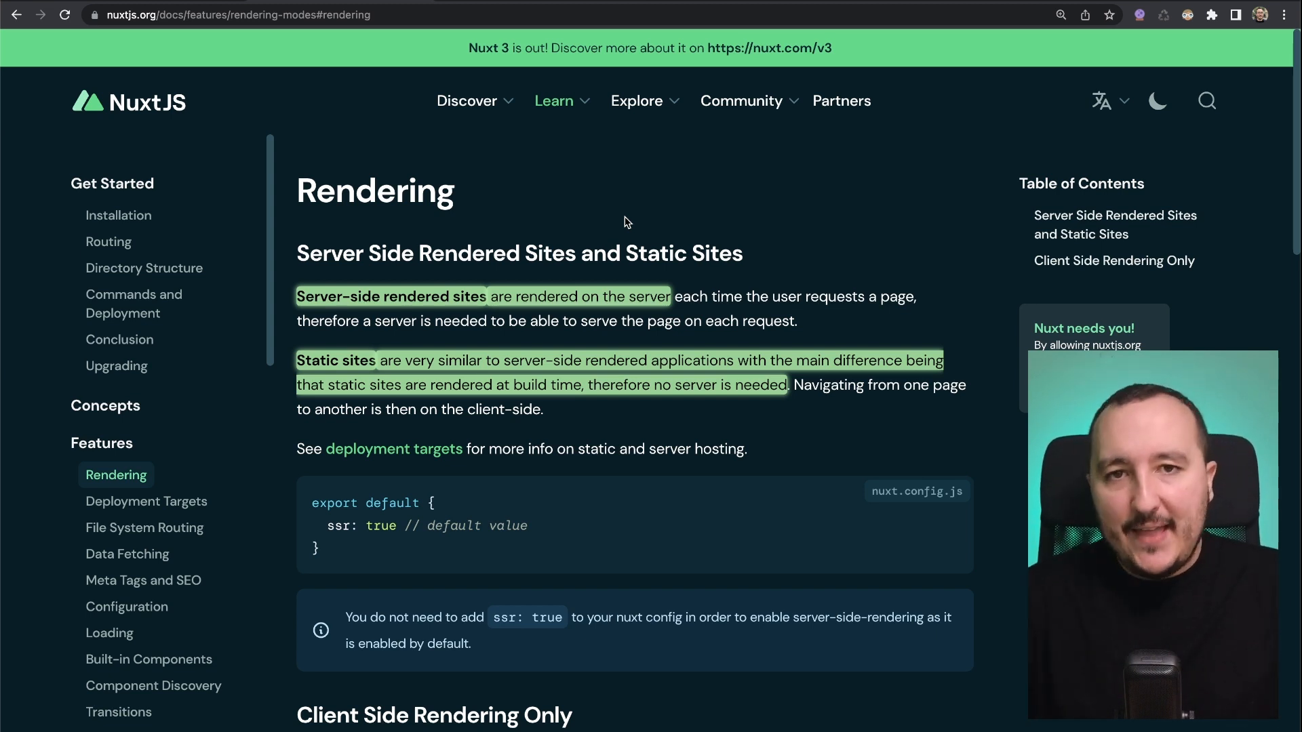
{"action": "mouse_move", "coordinate": [325, 545]}
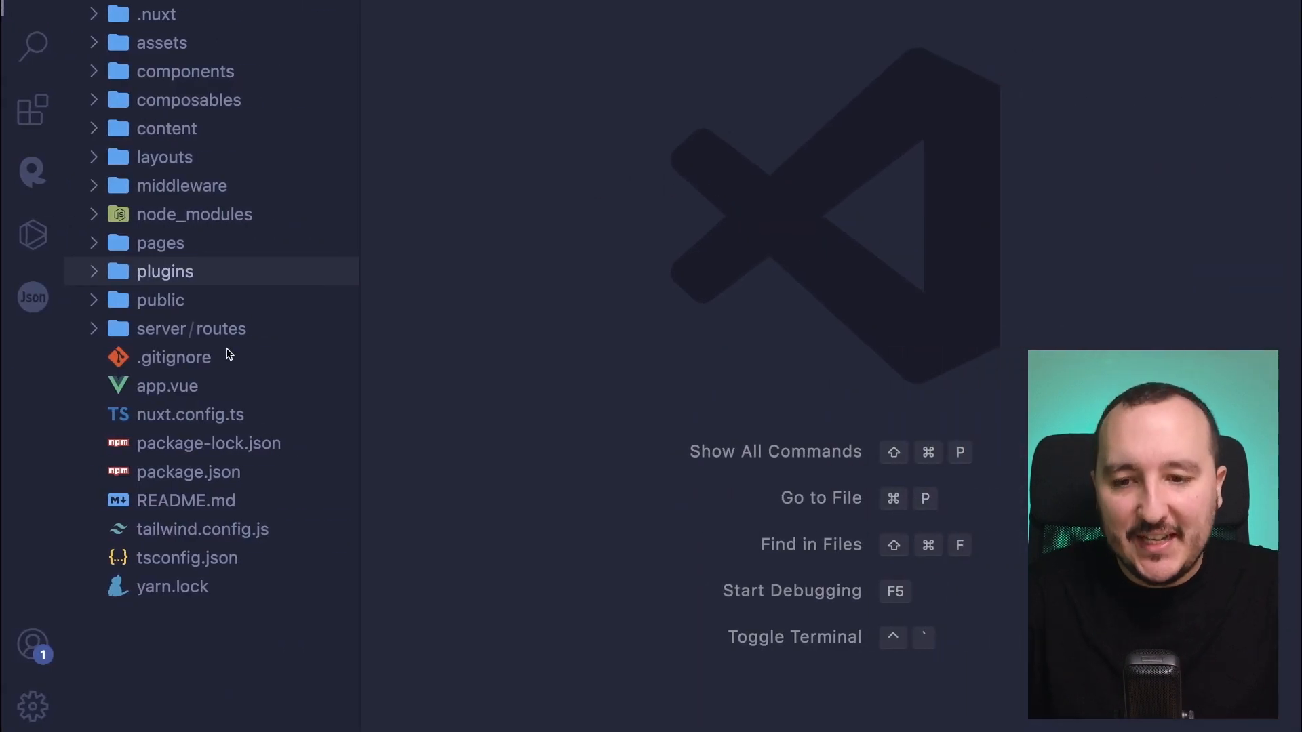
Step: Add ssr: true after the postcss block in nuxt.config.ts, then return to the Rendering Modes docs
{"action": "left_click", "coordinate": [191, 415]}
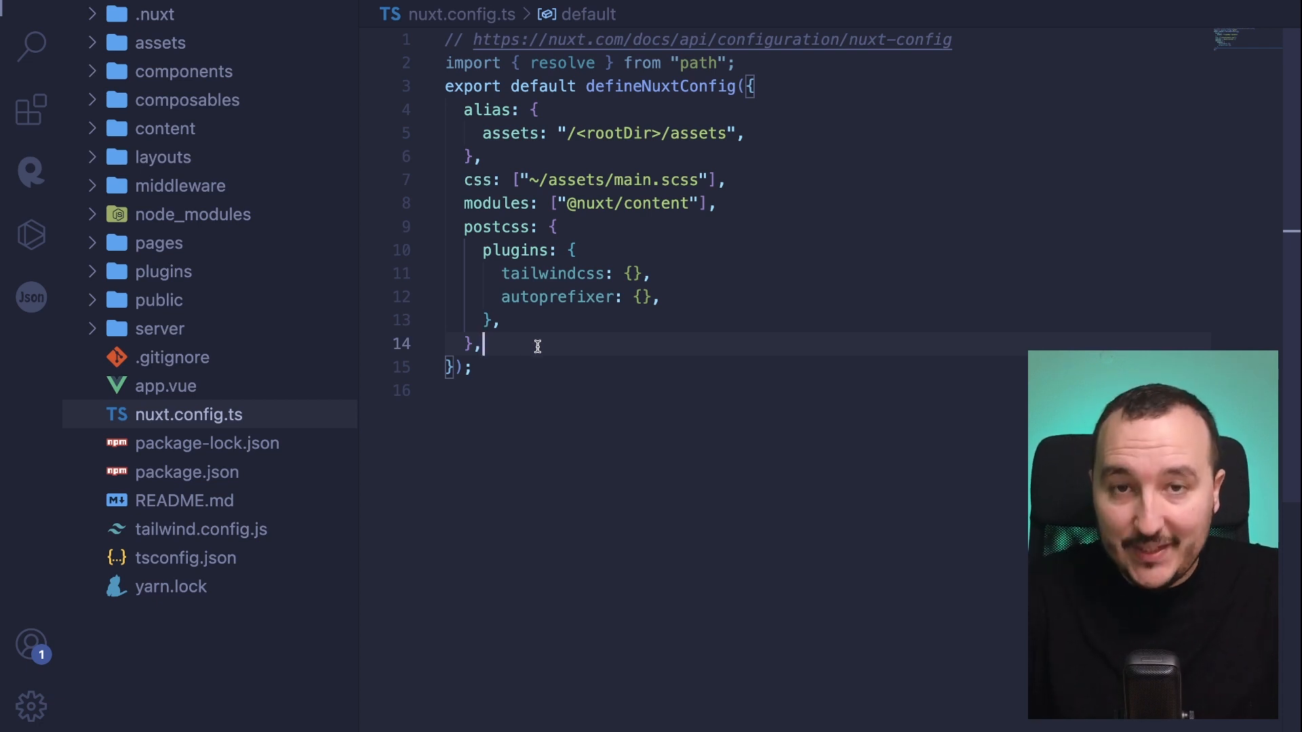
{"action": "type", "text": "ssr: {"}
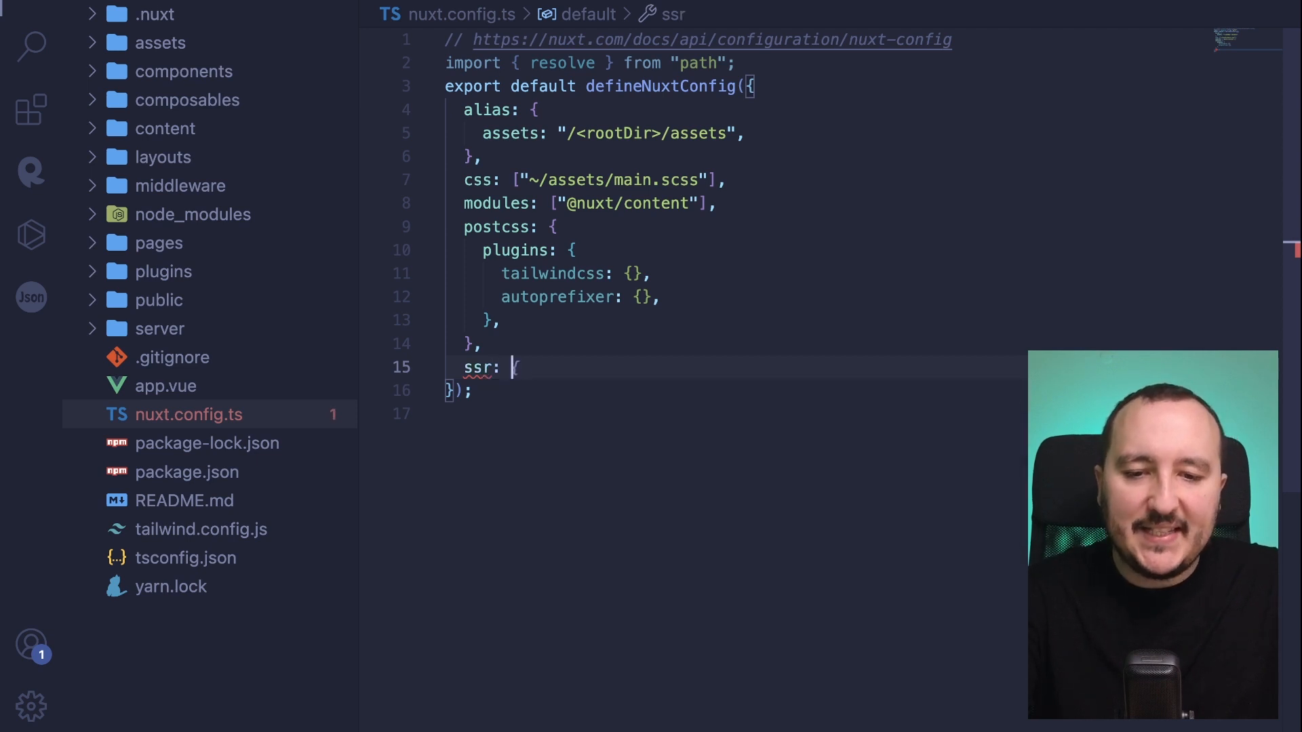
{"action": "type", "text": "true,"}
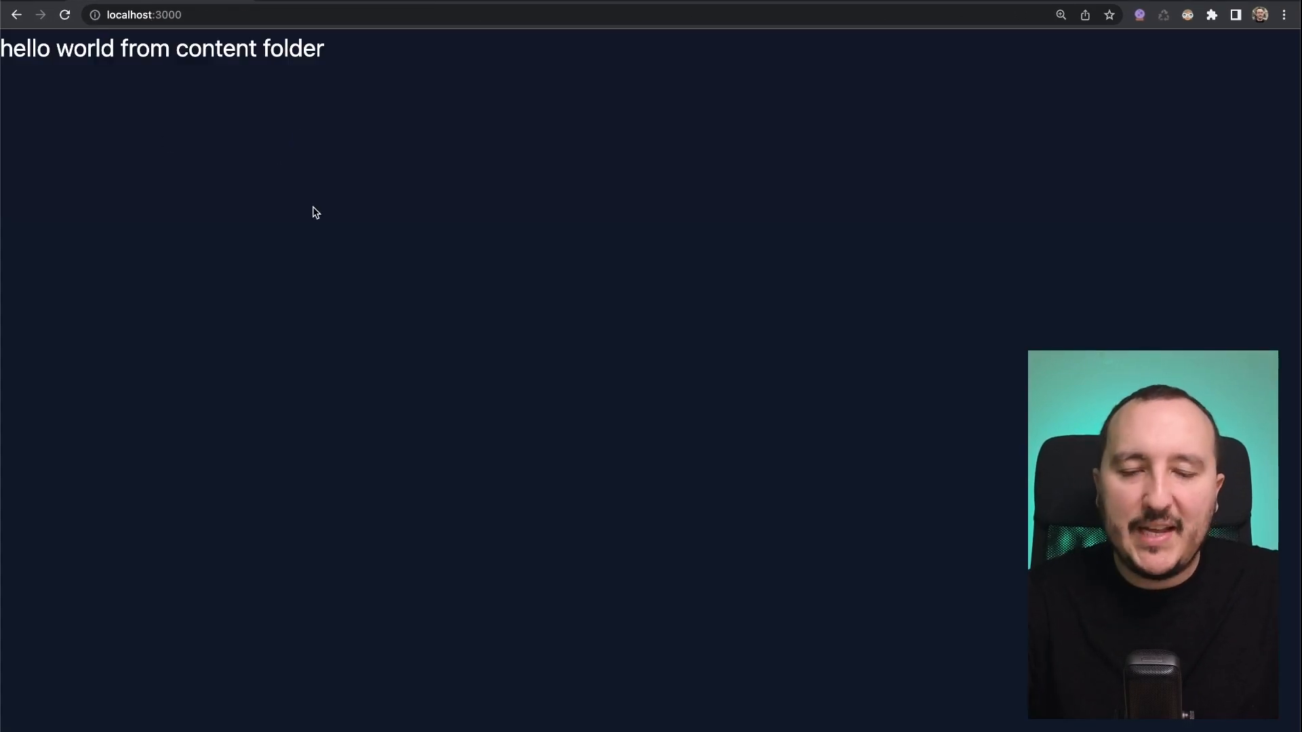
{"action": "type", "text": "nuxtjs.org/docs/features/rendering-modes#rendering"}
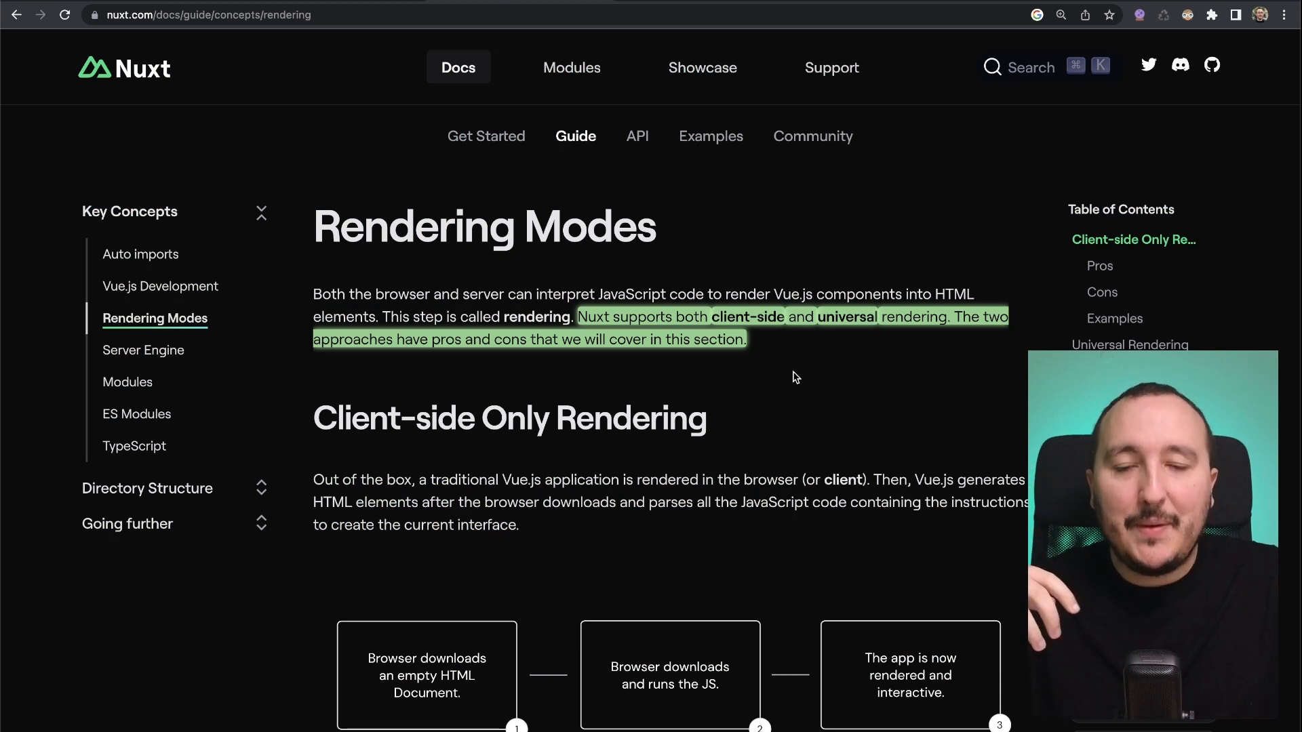
{"action": "mouse_move", "coordinate": [866, 399]}
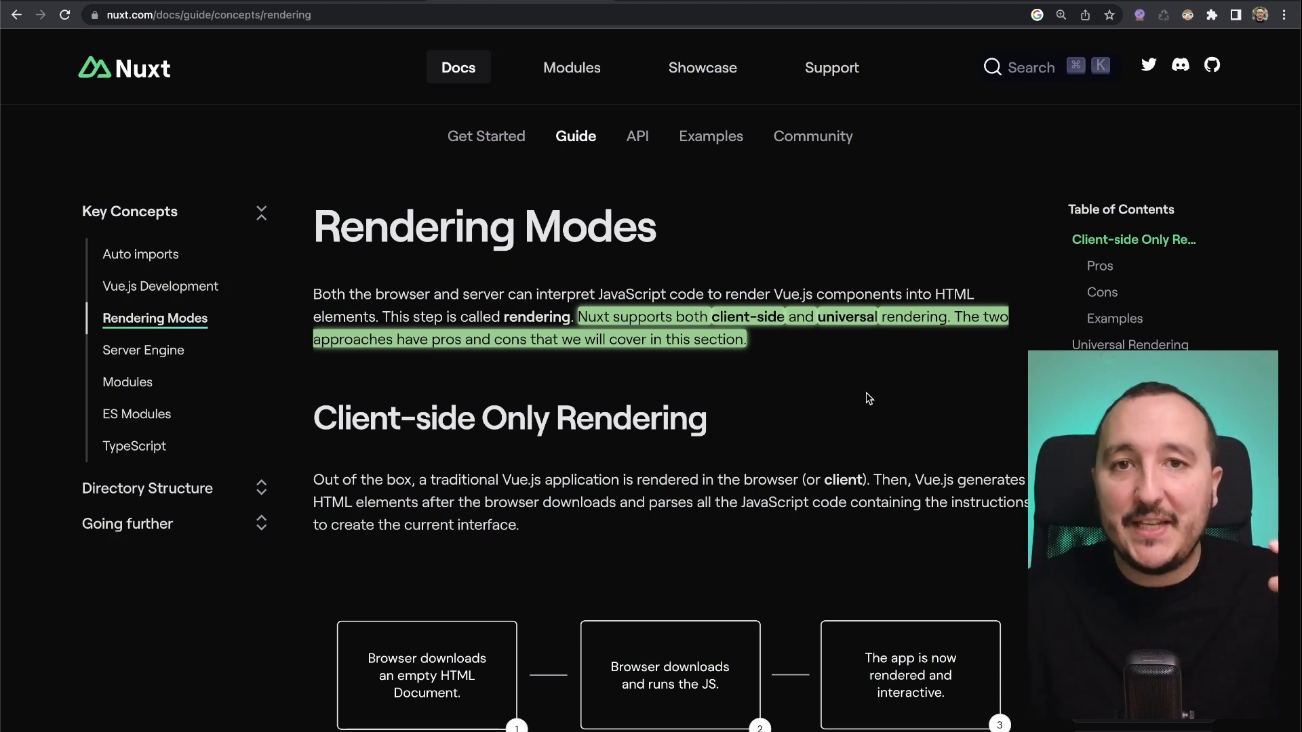
{"action": "mouse_move", "coordinate": [538, 286]}
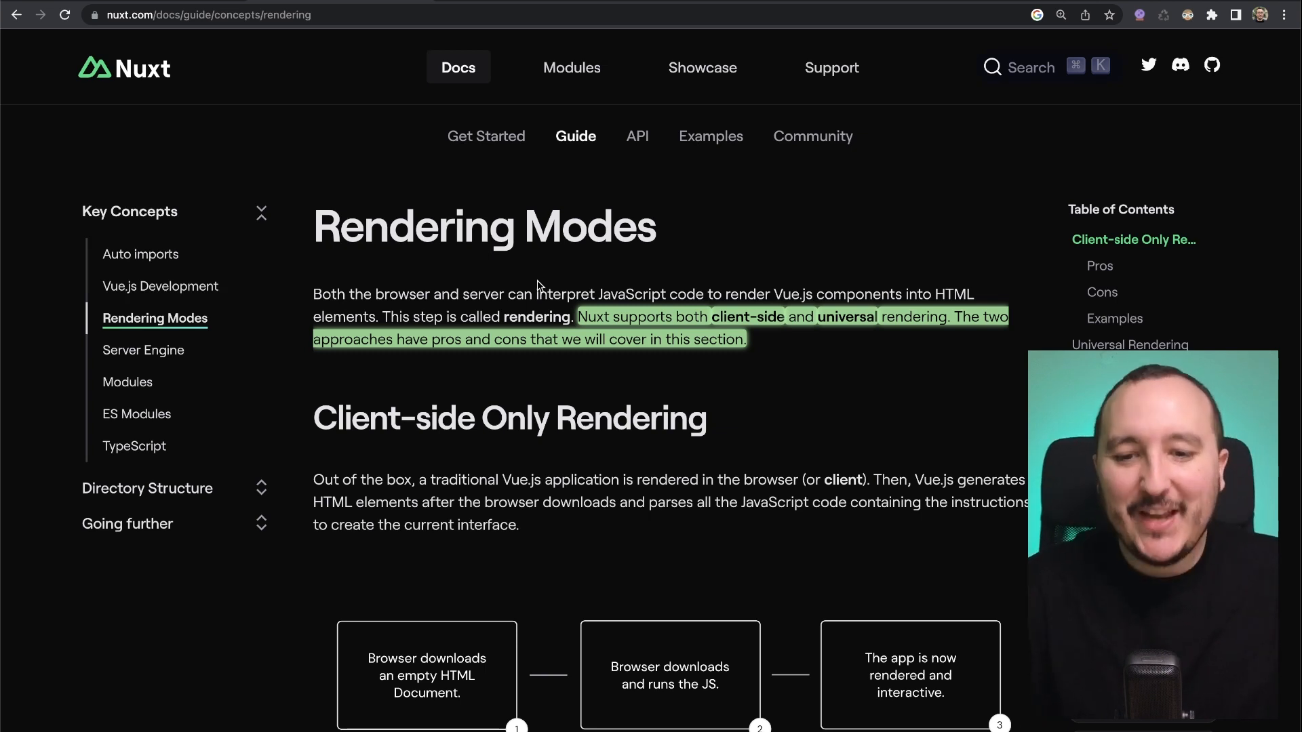
{"action": "mouse_move", "coordinate": [471, 436]}
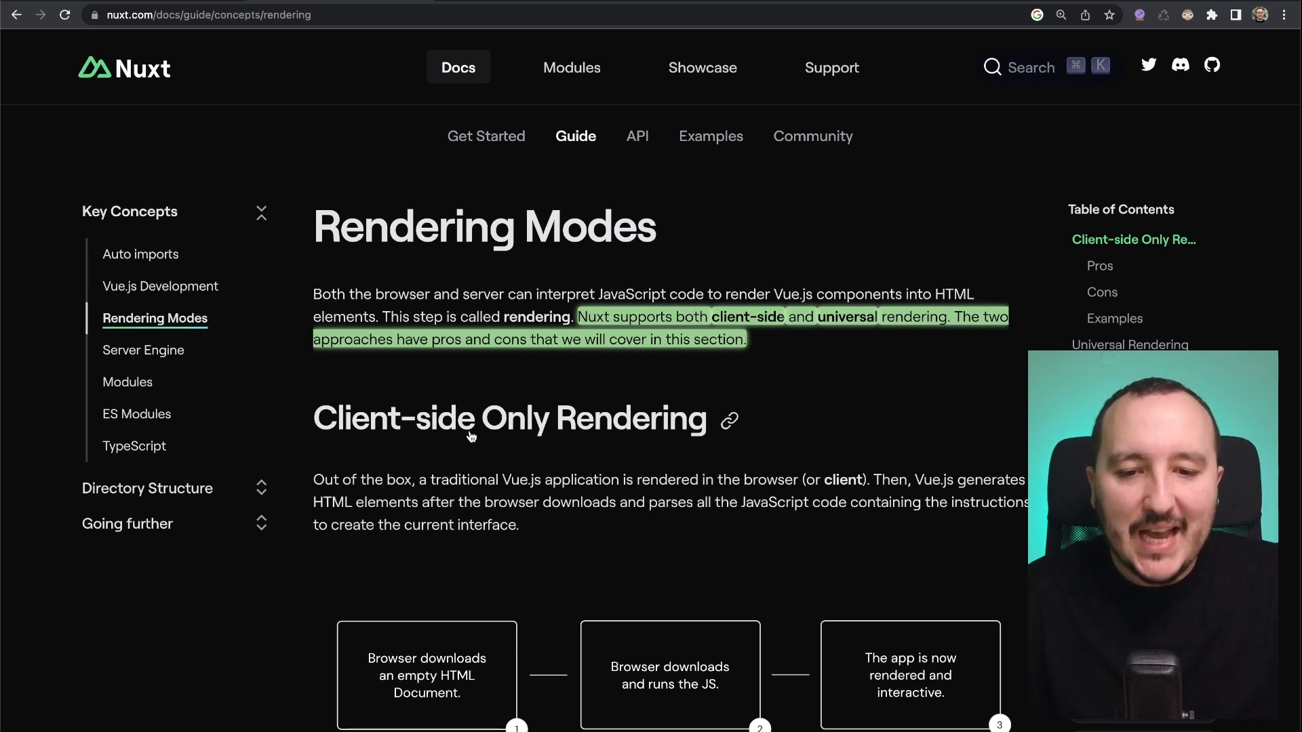
{"action": "scroll", "scroll_direction": "down", "scroll_amount": 3}
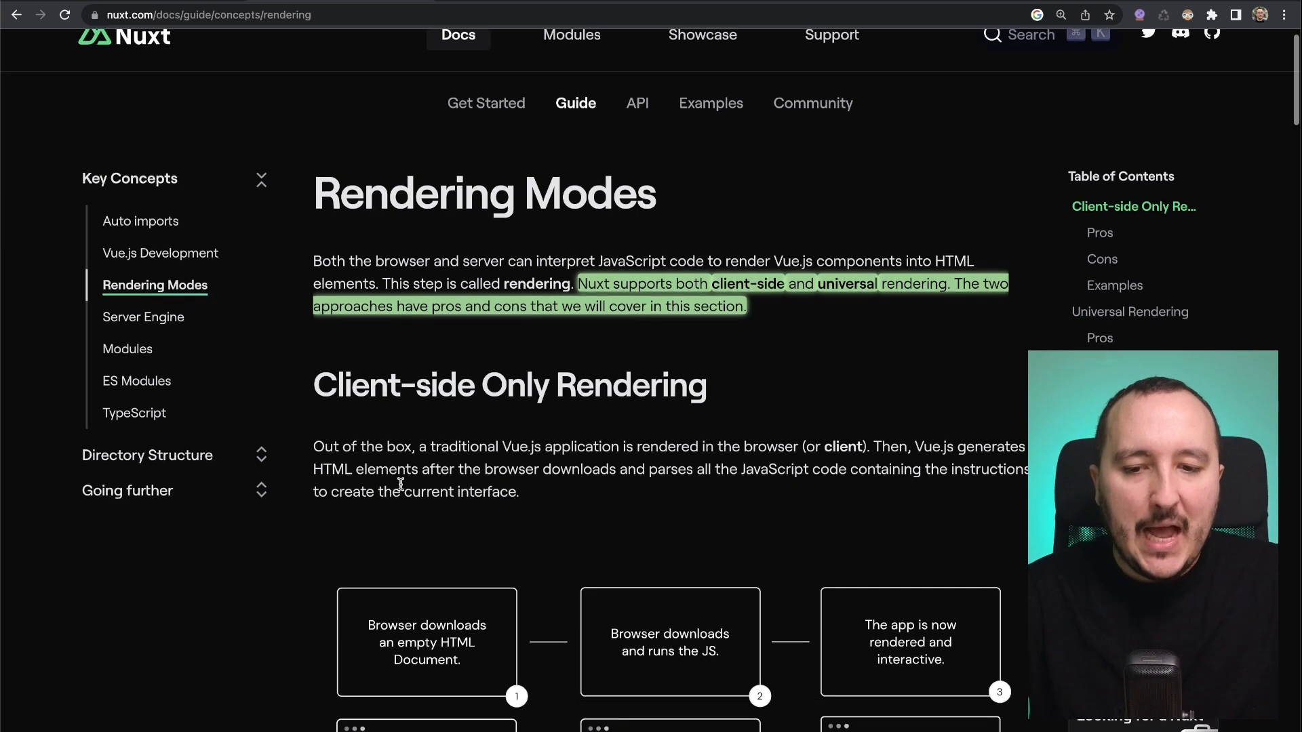
{"action": "scroll", "scroll_direction": "down", "scroll_amount": 3}
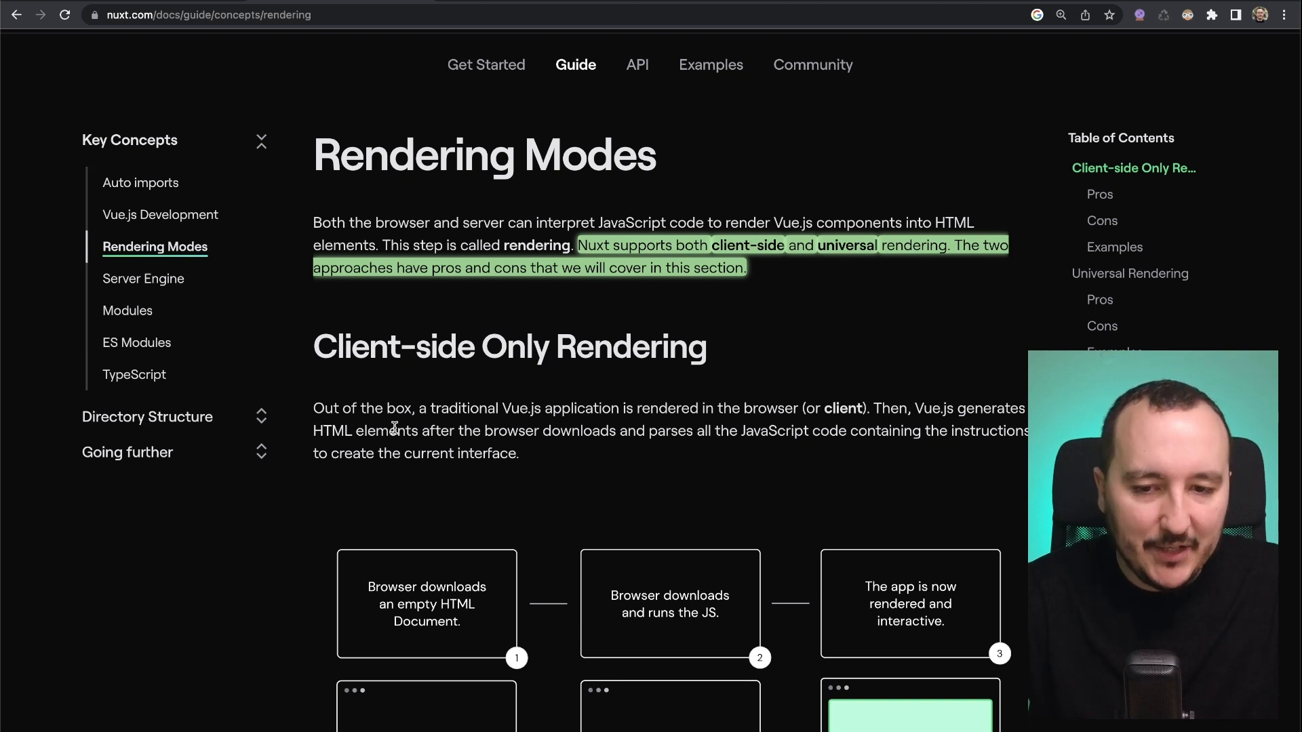
{"action": "scroll", "scroll_direction": "down", "scroll_amount": 3}
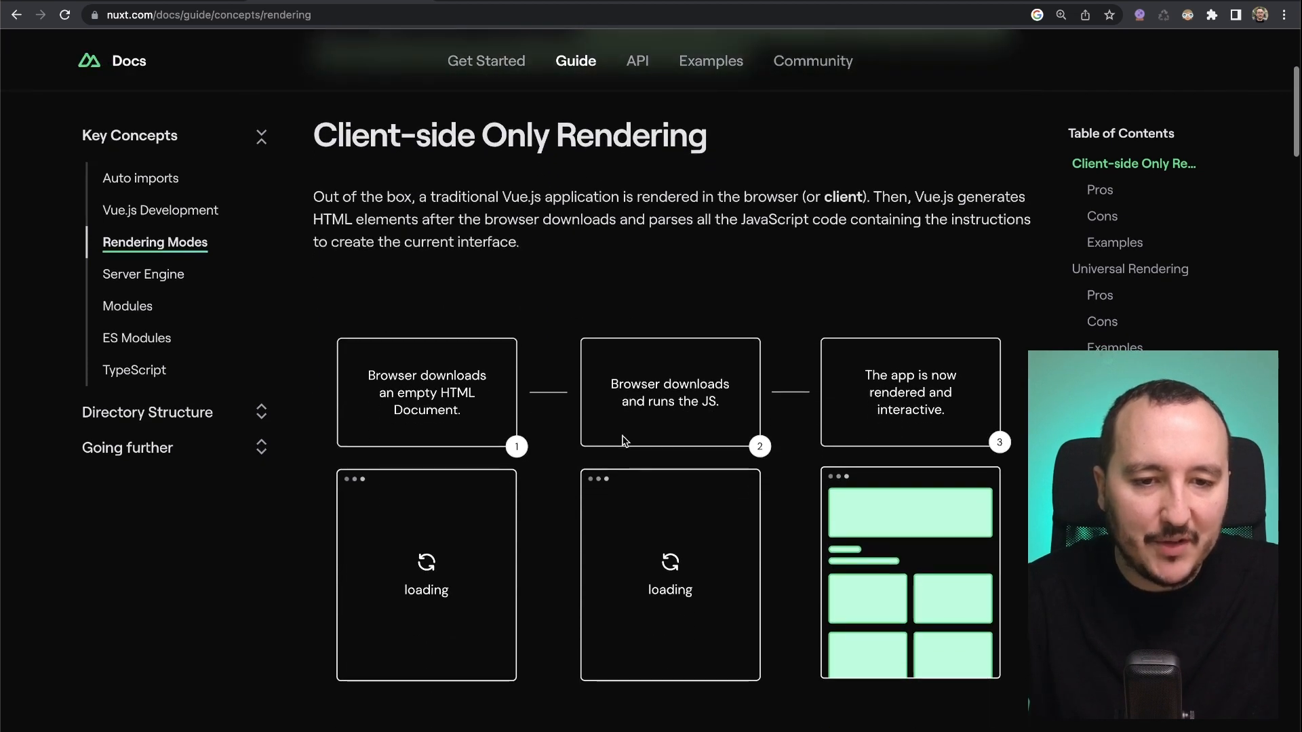
{"action": "scroll", "scroll_direction": "down", "scroll_amount": 3}
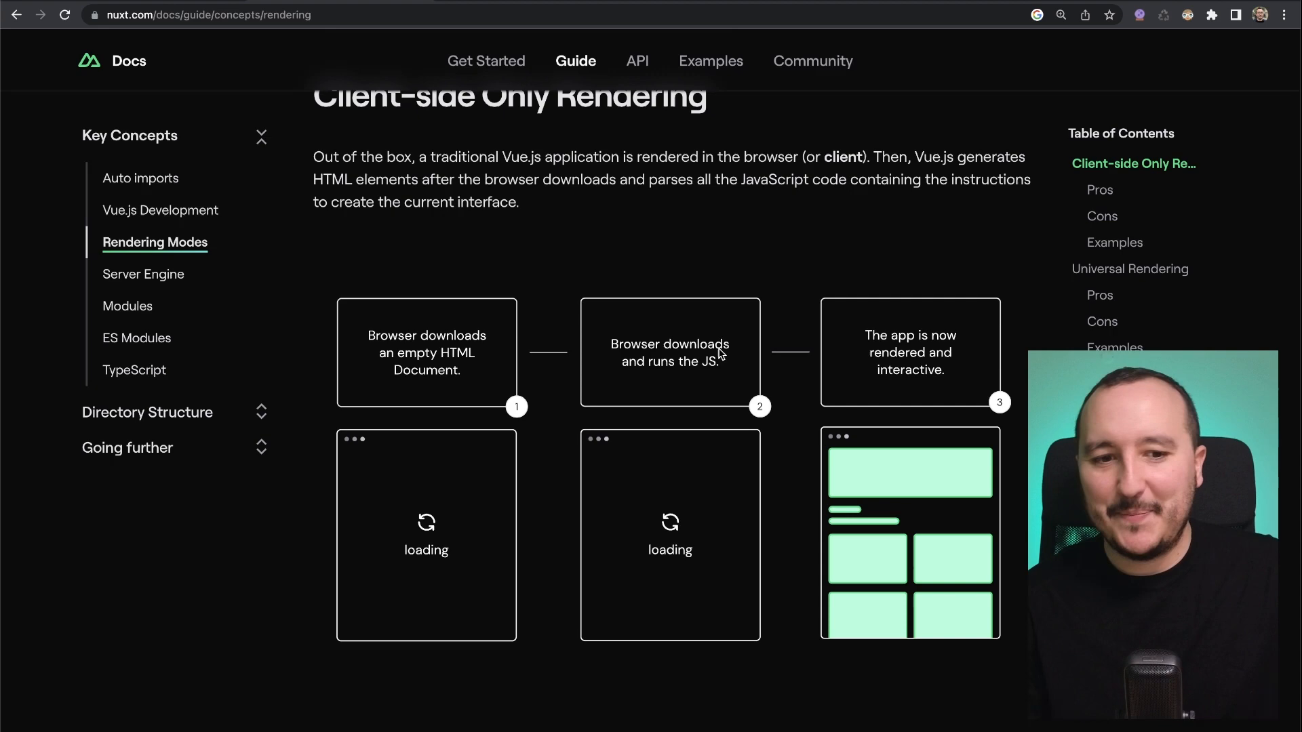
{"action": "scroll", "scroll_direction": "down", "scroll_amount": 3}
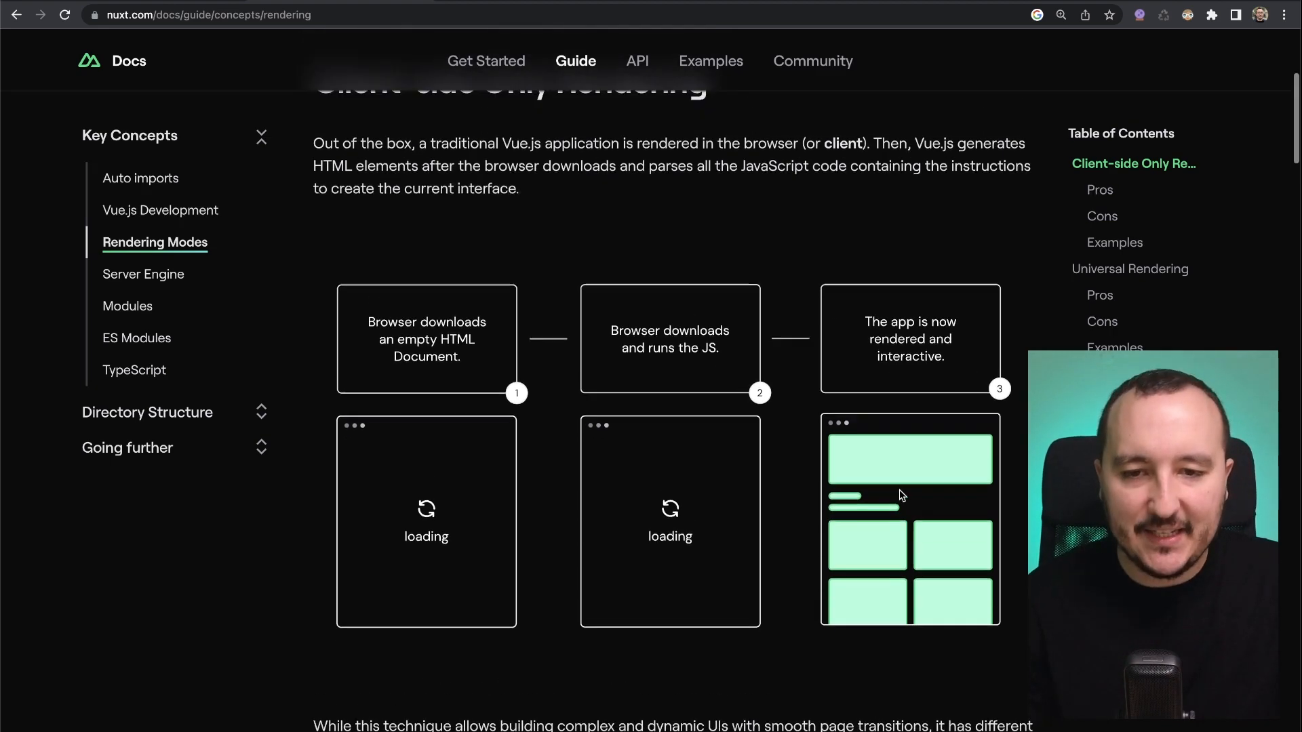
{"action": "scroll", "scroll_direction": "up", "scroll_amount": 3}
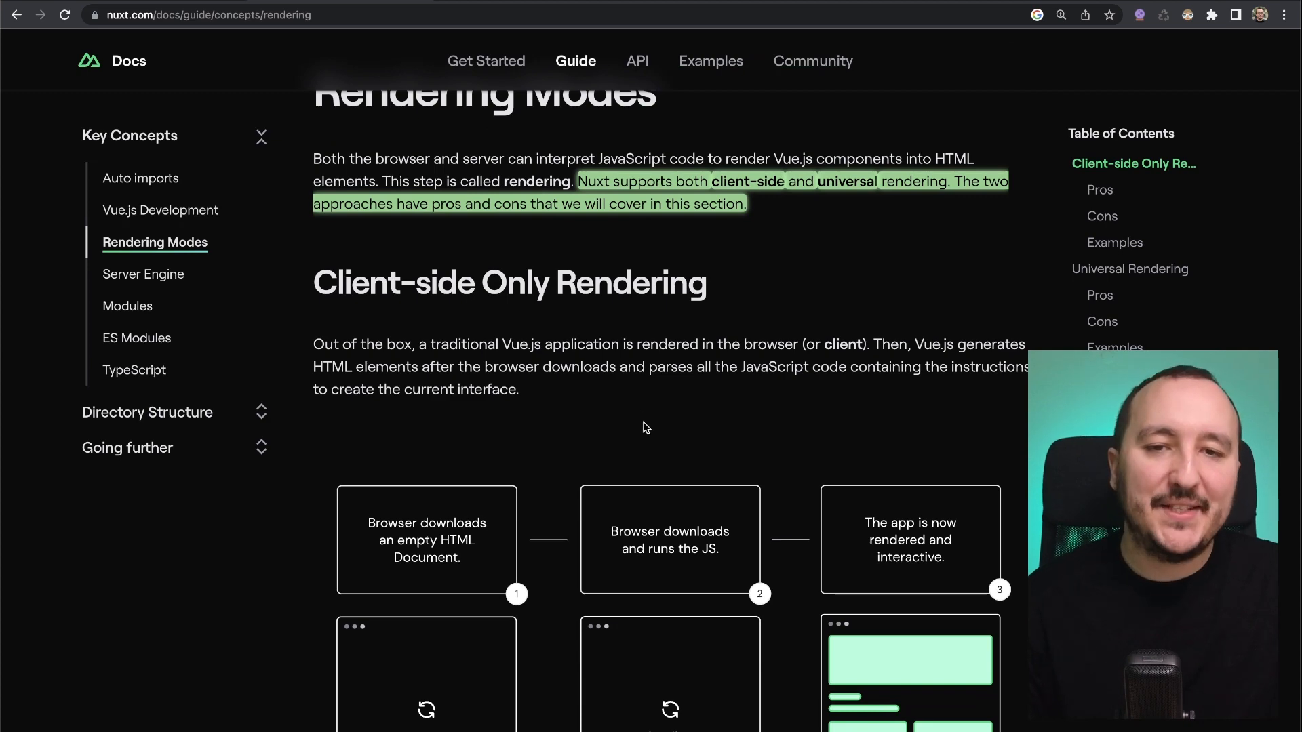
{"action": "scroll", "scroll_direction": "down", "scroll_amount": 3}
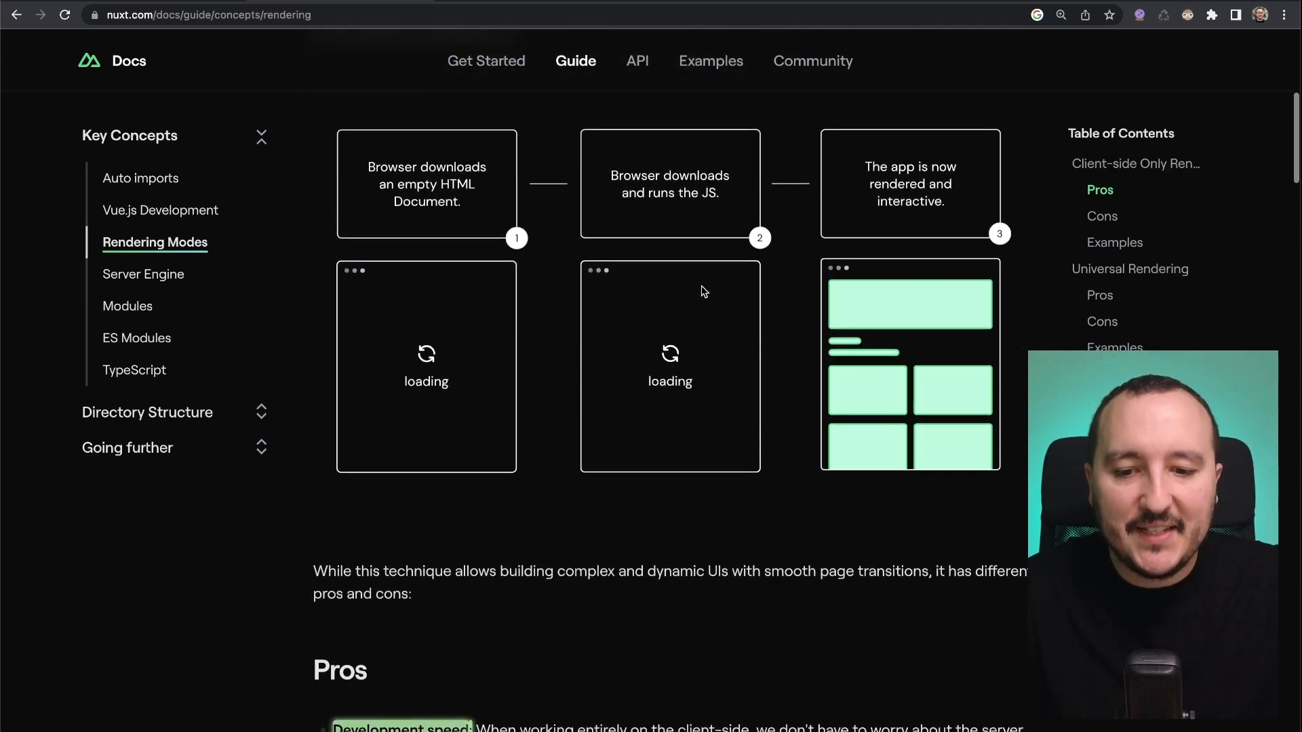
Step: Scroll past the client-side rendering Pros, Cons and Examples toward Universal Rendering
{"action": "scroll", "scroll_direction": "down", "scroll_amount": 3}
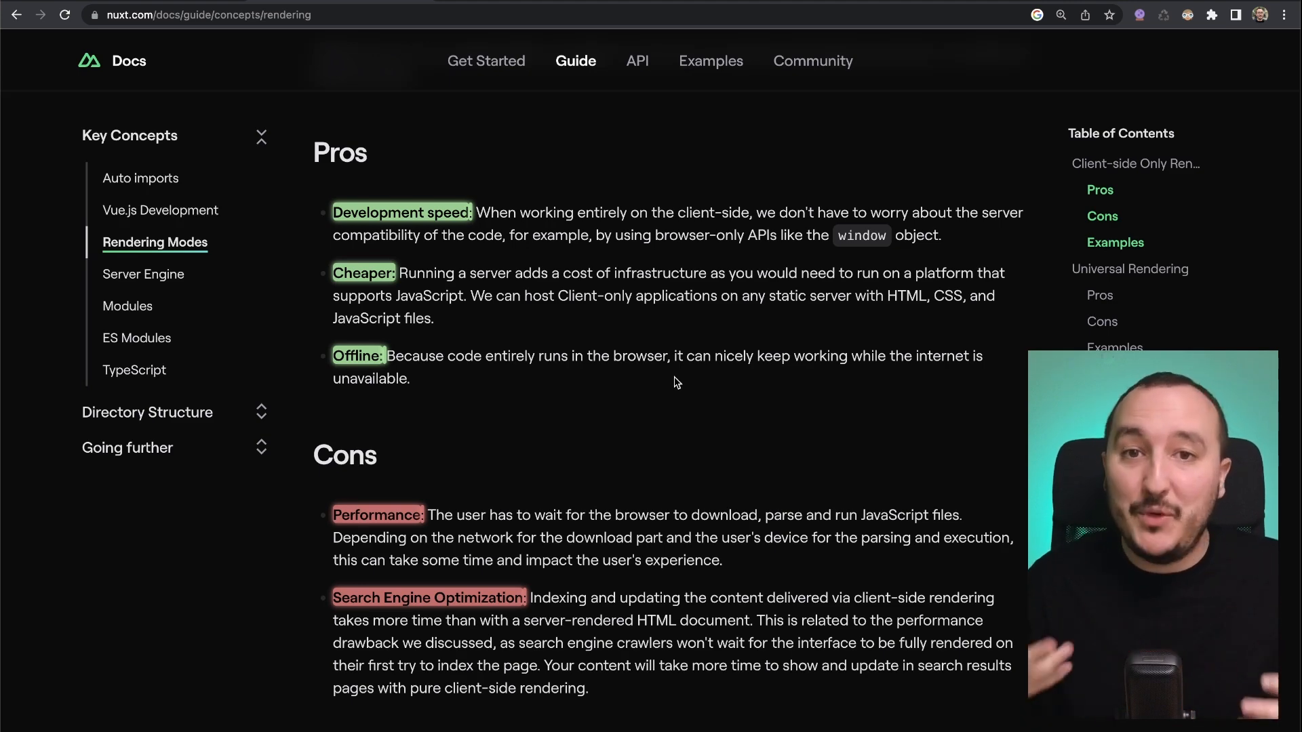
{"action": "scroll", "scroll_direction": "down", "scroll_amount": 3}
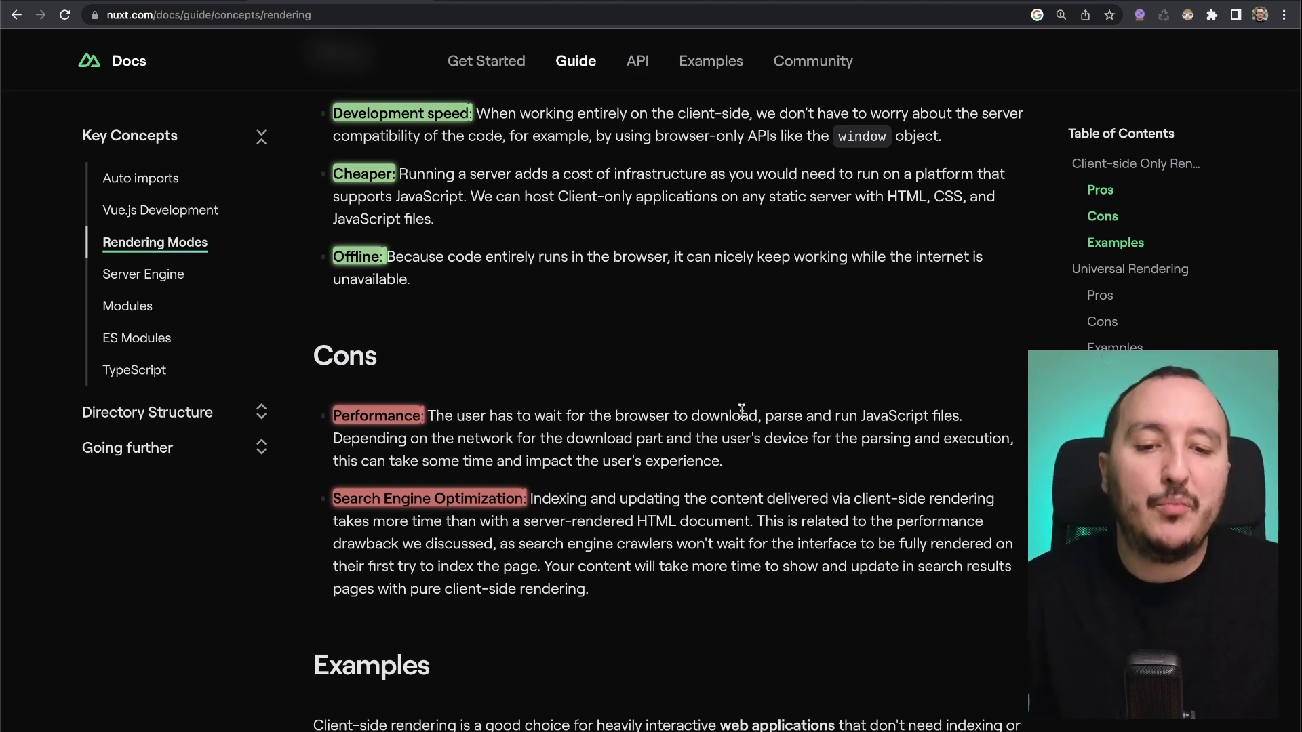
{"action": "mouse_move", "coordinate": [962, 399]}
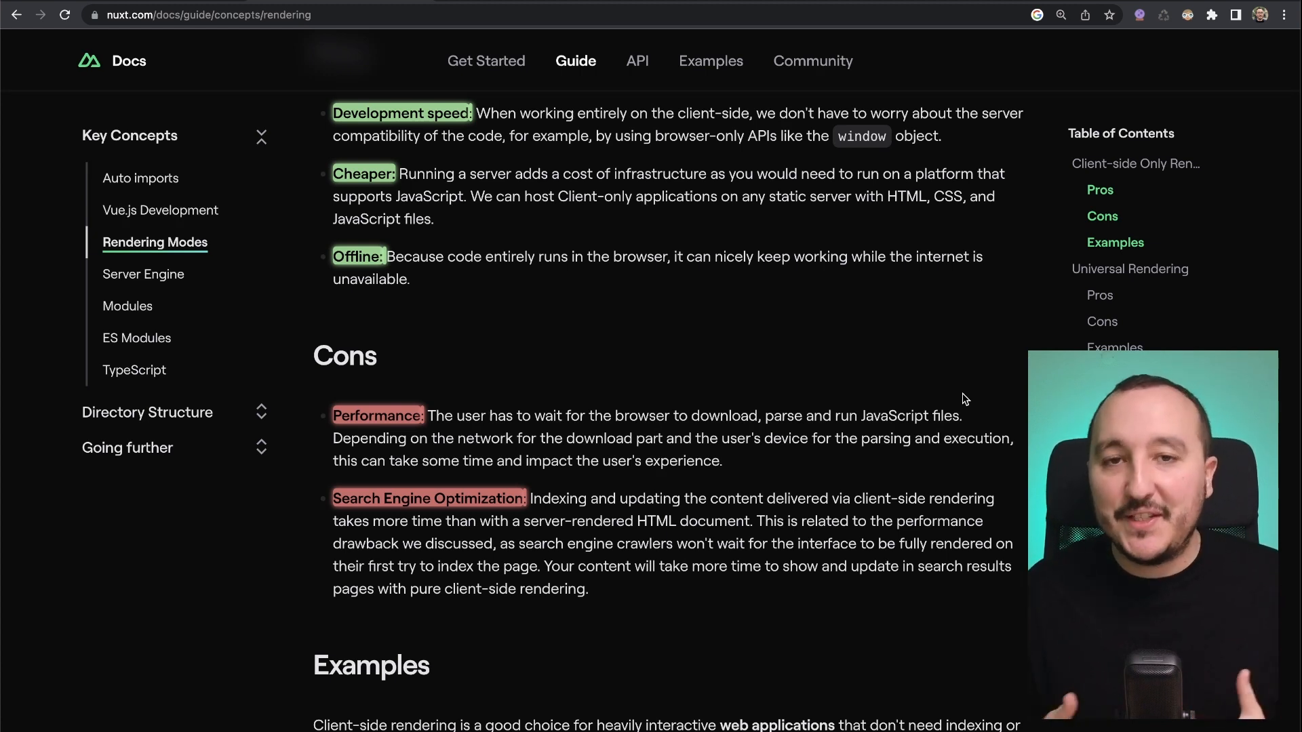
{"action": "mouse_move", "coordinate": [778, 430]}
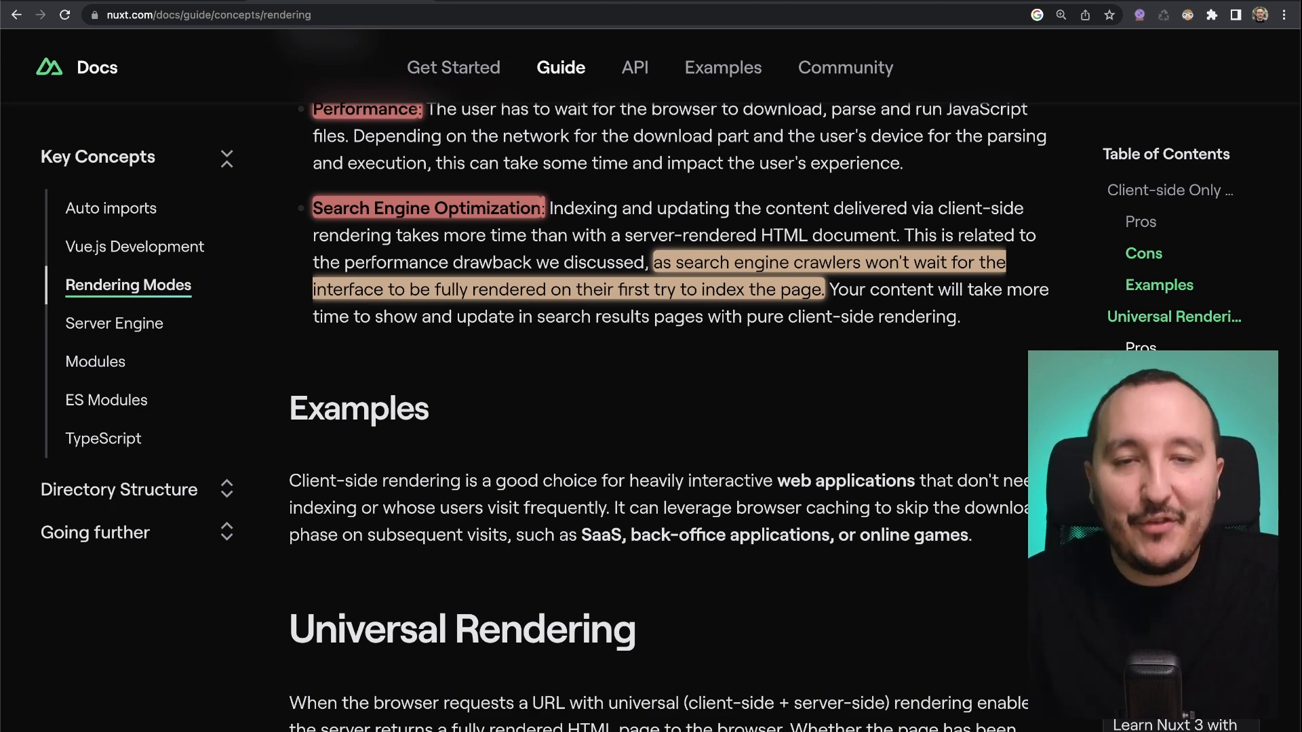
Step: Jump to Universal Rendering via the table of contents and read its hydration intro
{"action": "left_click", "coordinate": [1173, 316]}
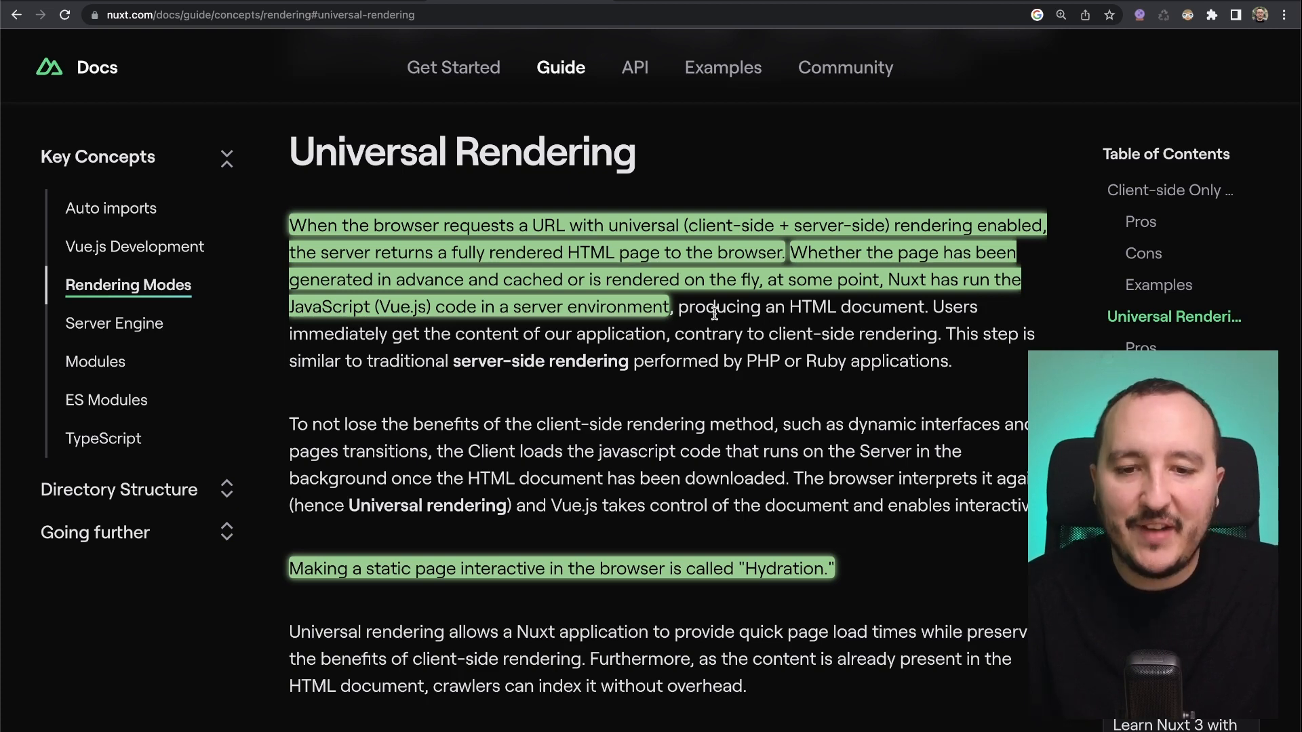
{"action": "scroll", "scroll_direction": "down", "scroll_amount": 3}
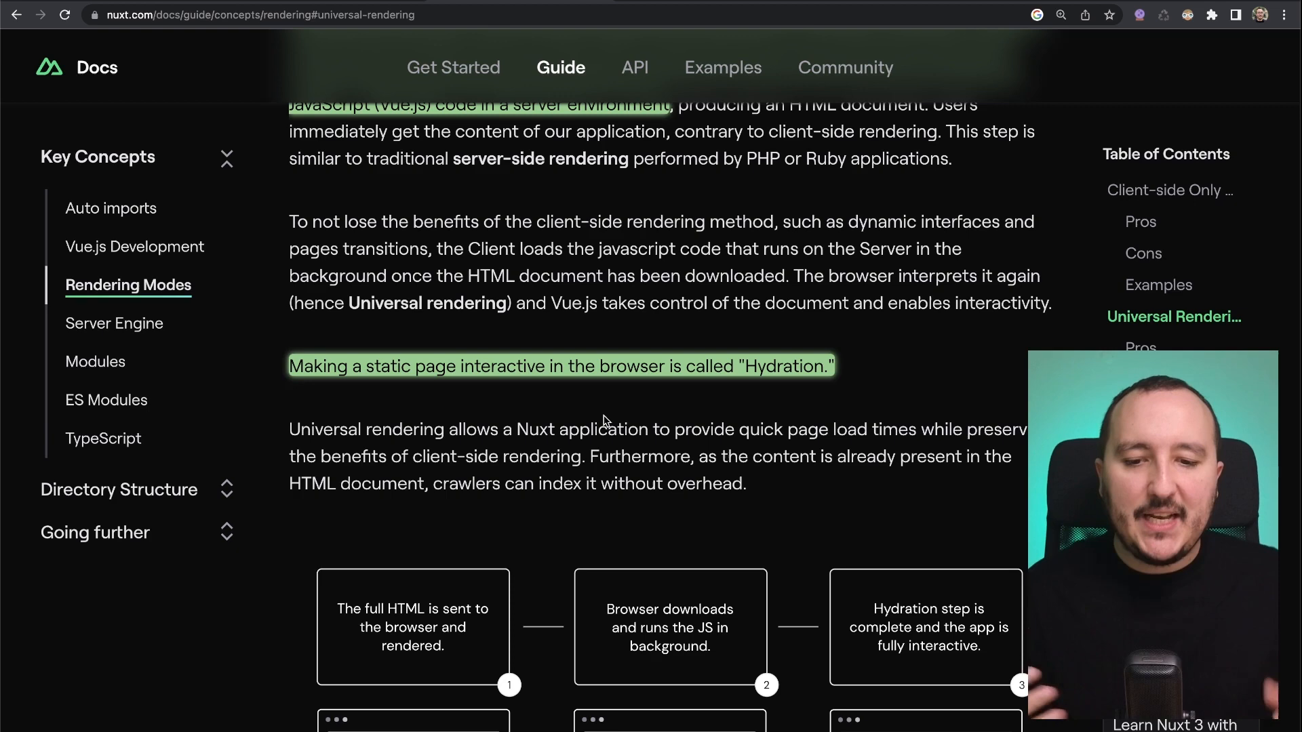
{"action": "scroll", "scroll_direction": "down", "scroll_amount": 3}
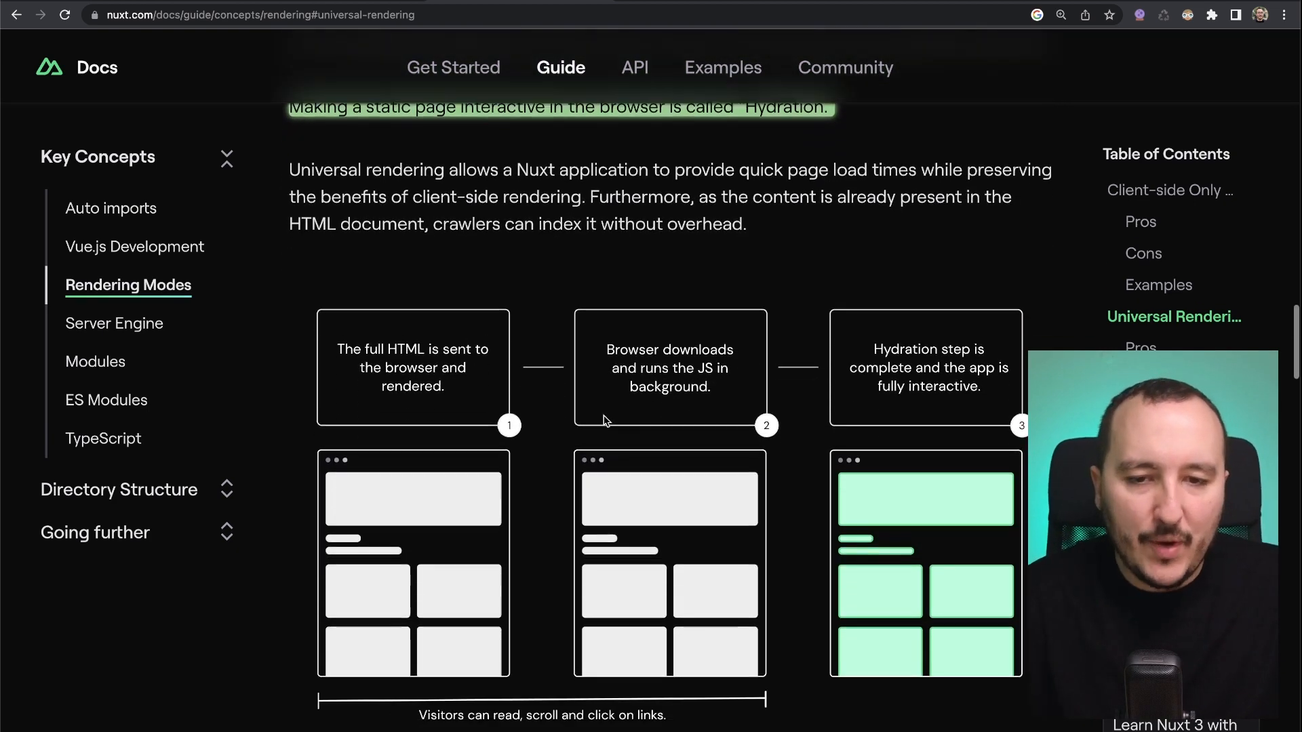
{"action": "scroll", "scroll_direction": "down", "scroll_amount": 3}
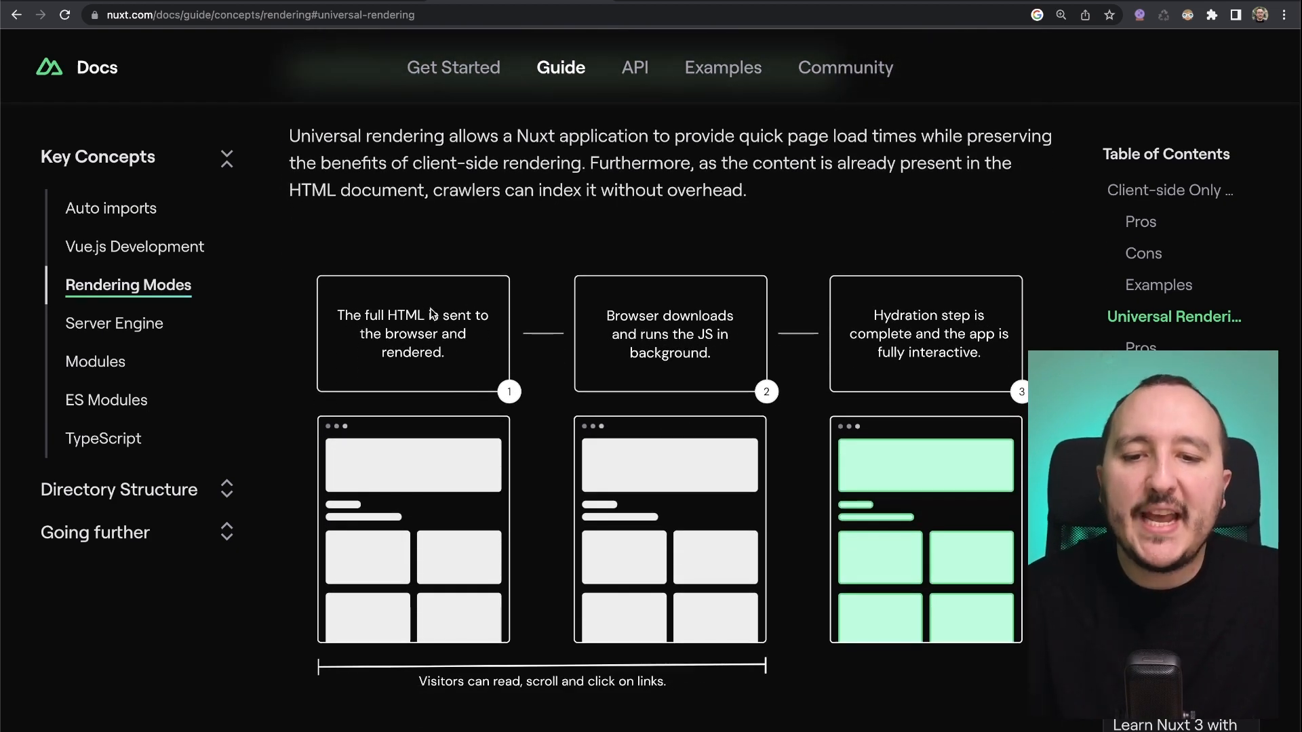
{"action": "mouse_move", "coordinate": [429, 372]}
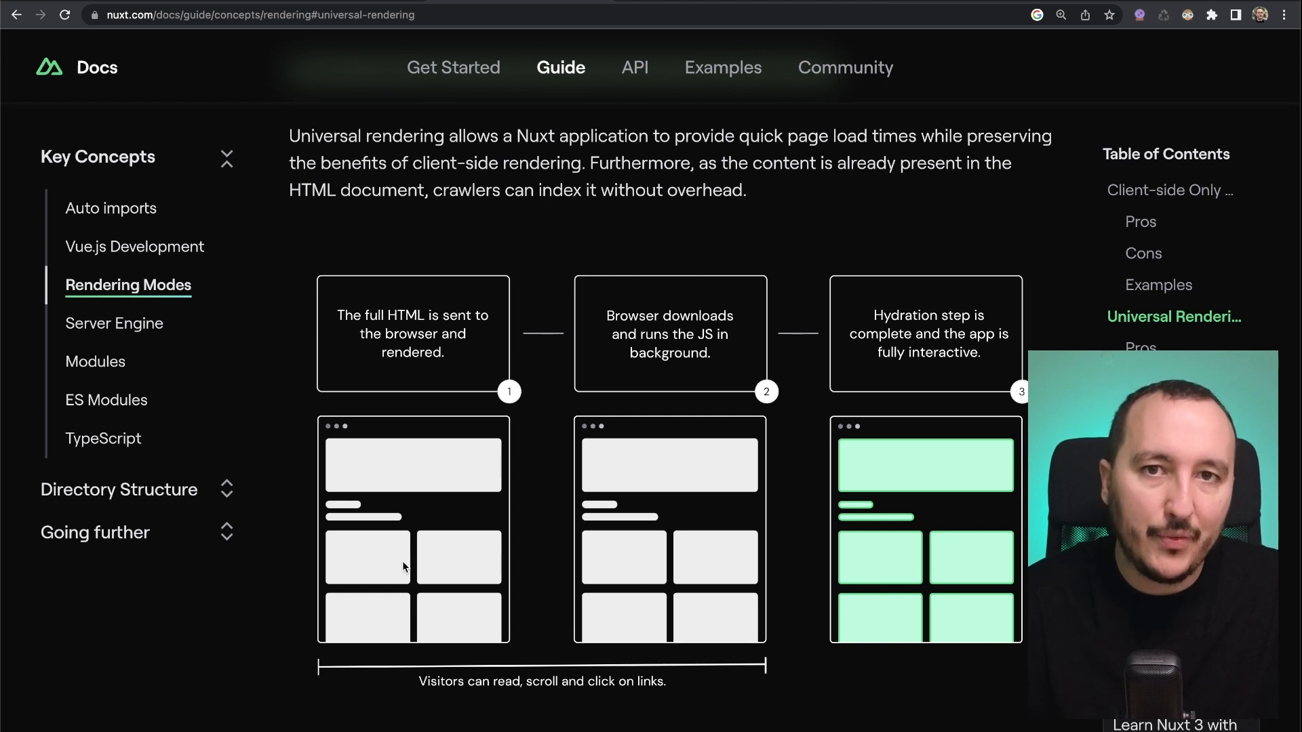
{"action": "mouse_move", "coordinate": [728, 338]}
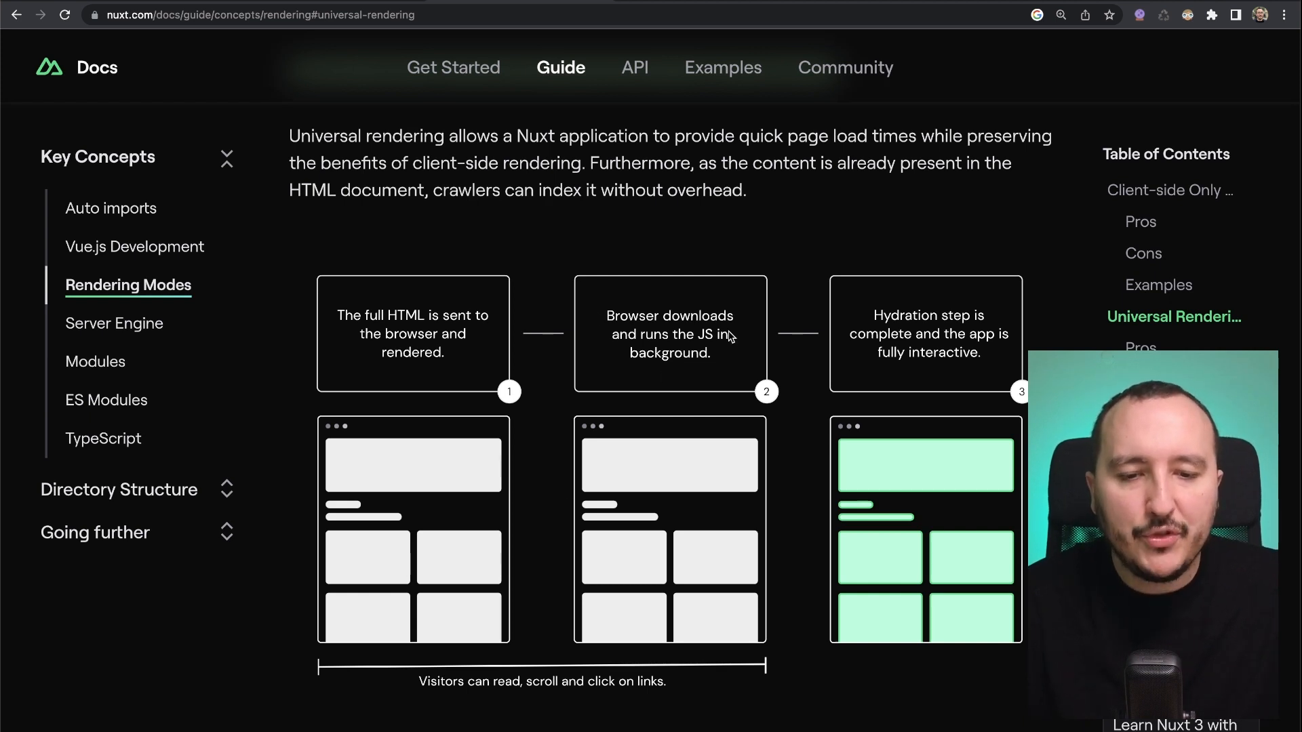
{"action": "mouse_move", "coordinate": [716, 419]}
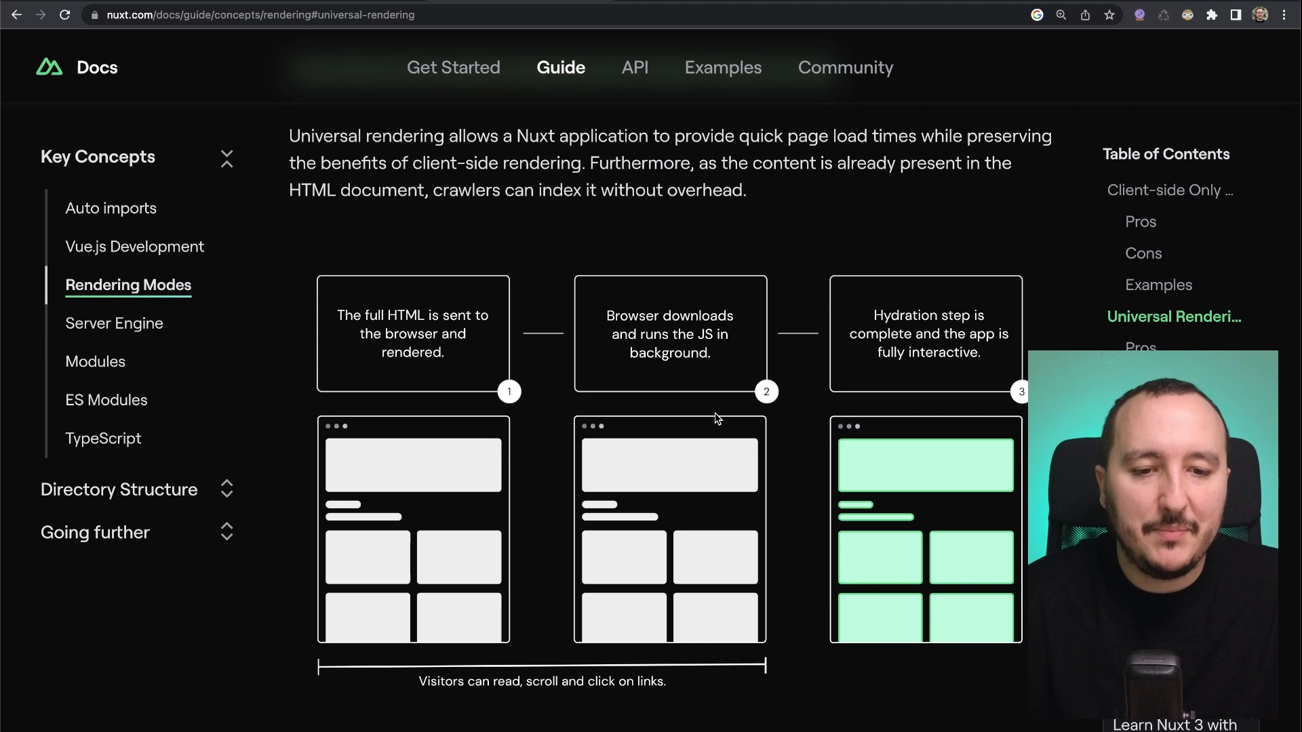
{"action": "mouse_move", "coordinate": [872, 328]}
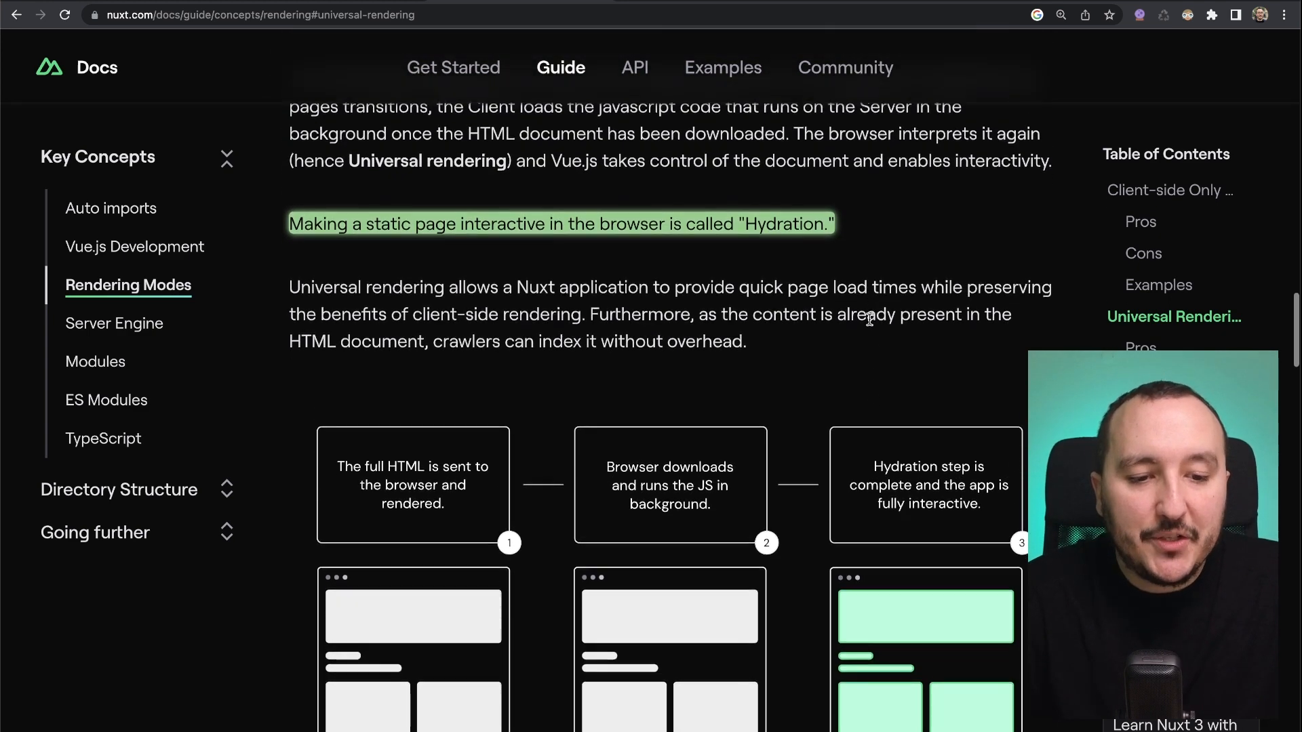
{"action": "scroll", "scroll_direction": "down", "scroll_amount": 3}
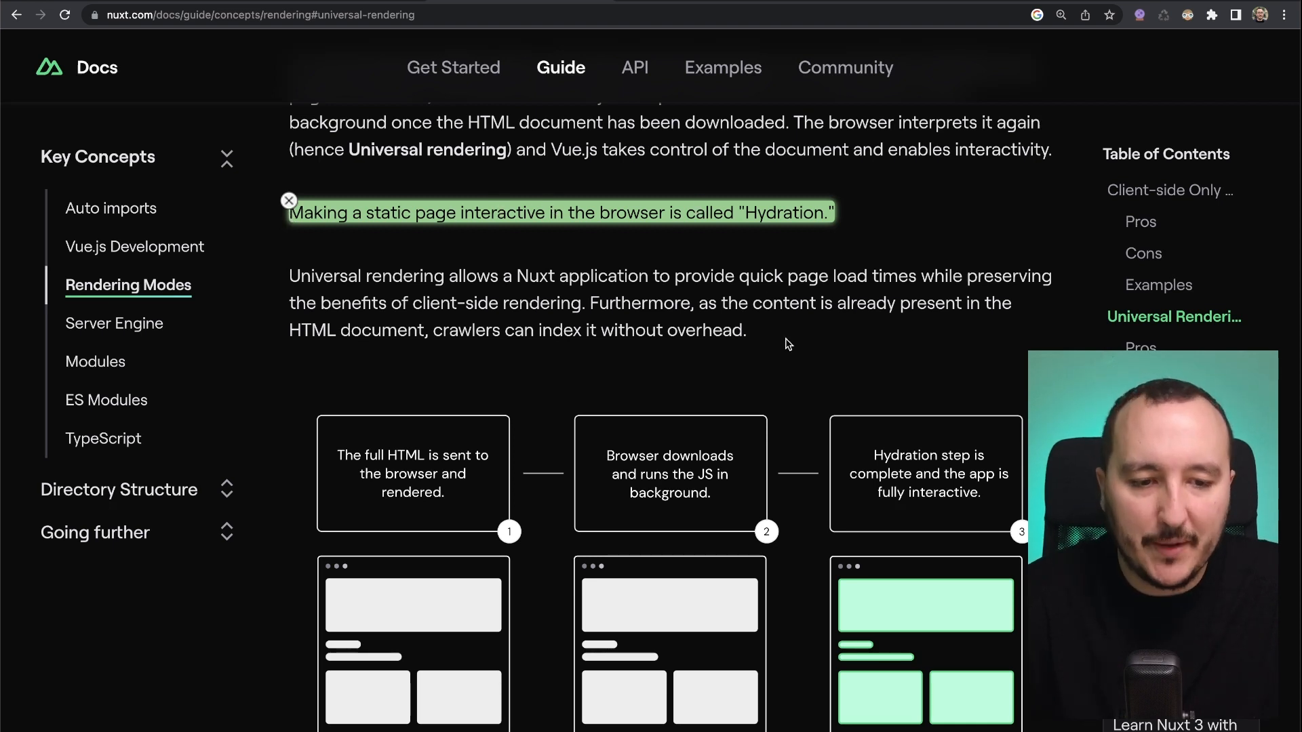
{"action": "left_click", "coordinate": [289, 201]}
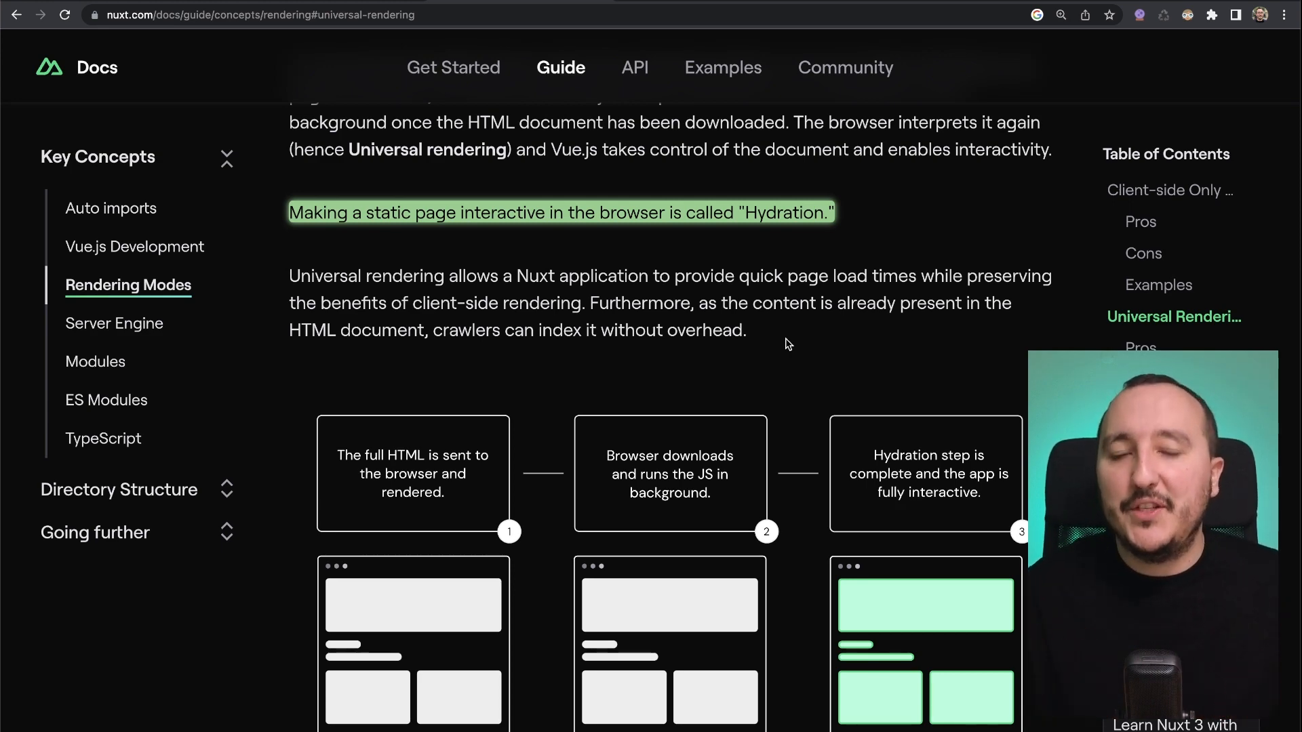
{"action": "scroll", "scroll_direction": "down", "scroll_amount": 3}
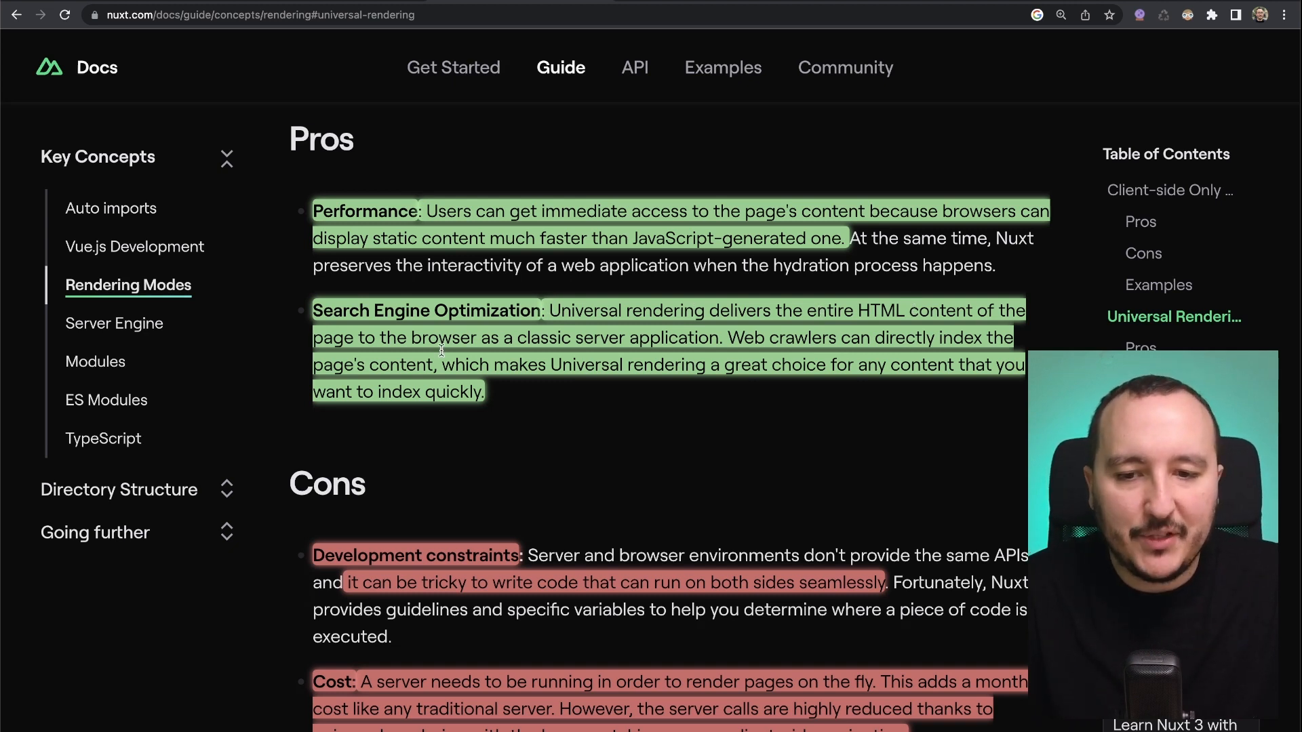
{"action": "mouse_move", "coordinate": [715, 340]}
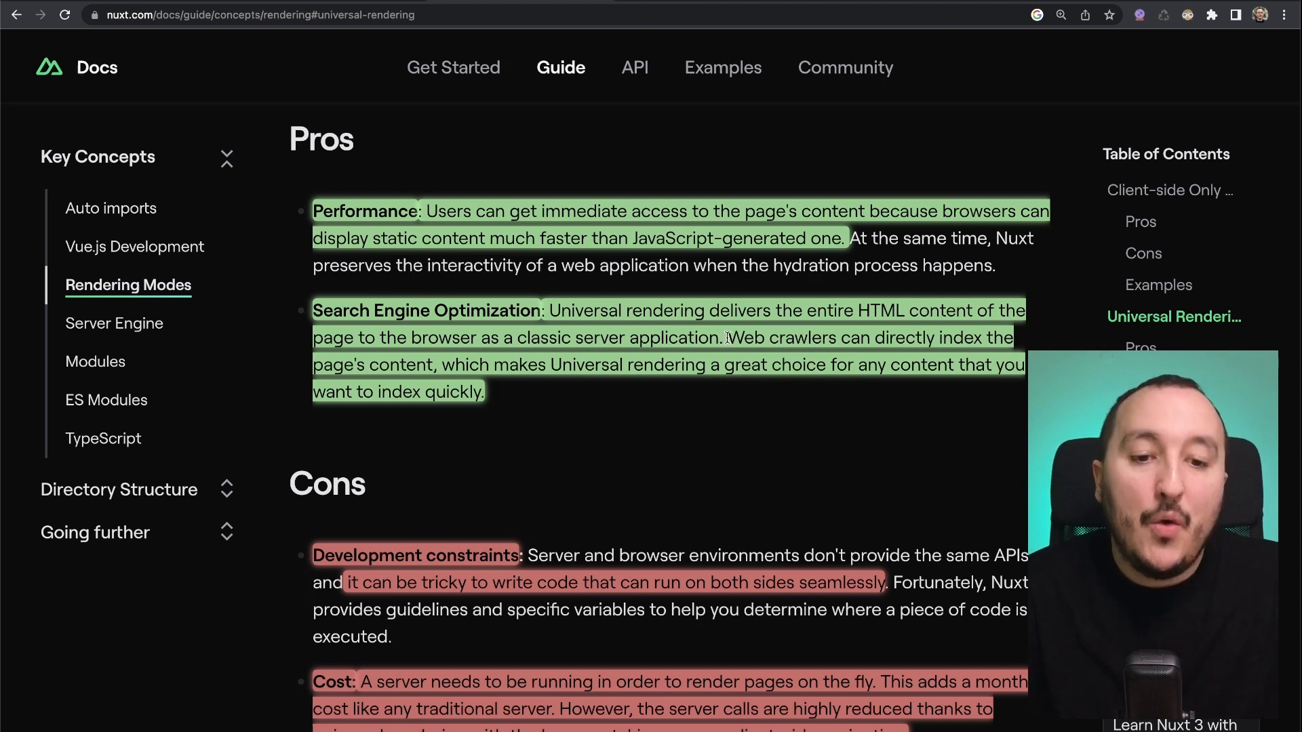
{"action": "mouse_move", "coordinate": [564, 372]}
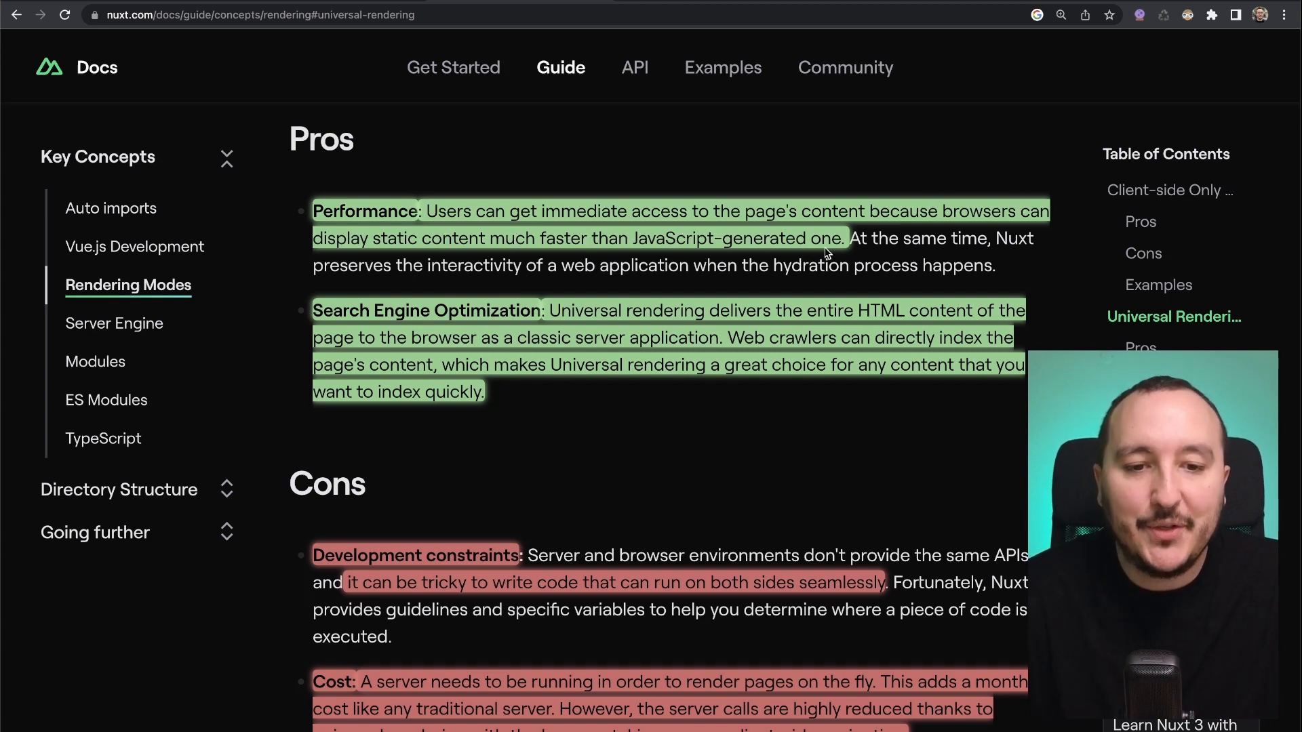
Step: Scroll down to the Pros and Cons lists under Universal Rendering
{"action": "scroll", "scroll_direction": "down", "scroll_amount": 3}
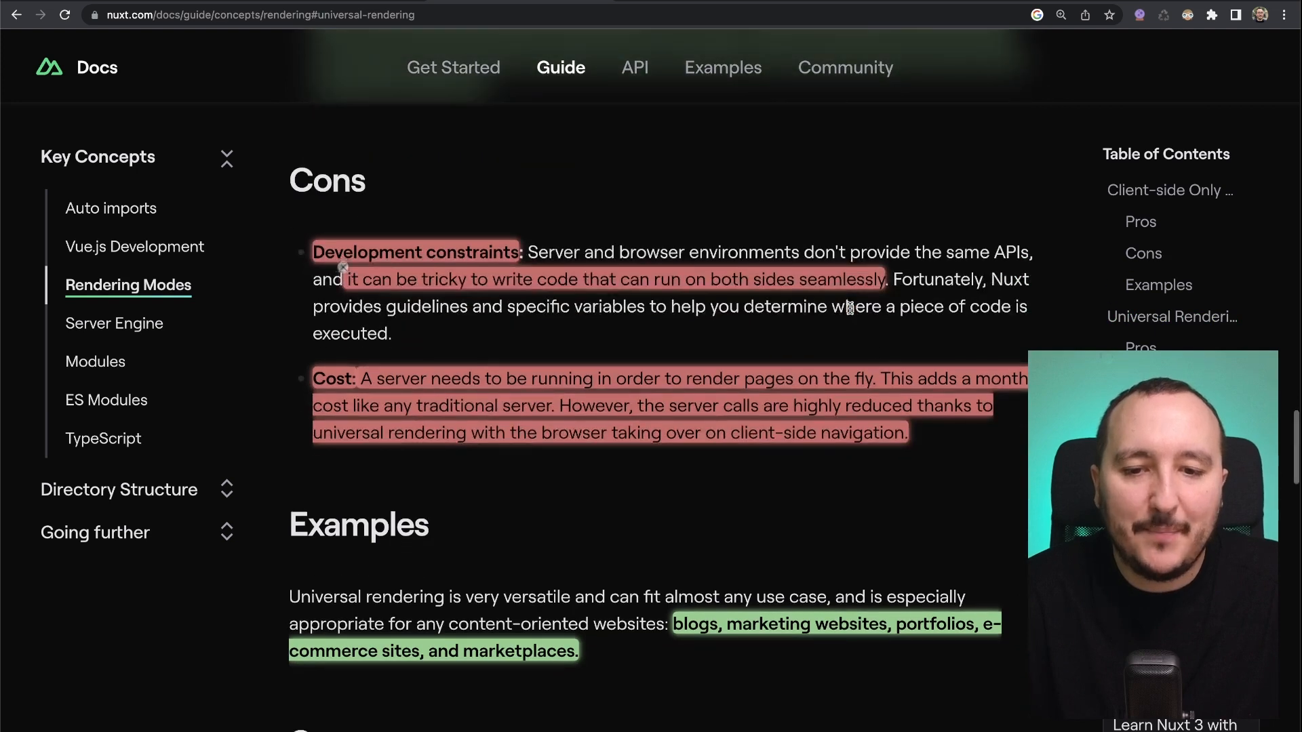
{"action": "mouse_move", "coordinate": [1005, 343]}
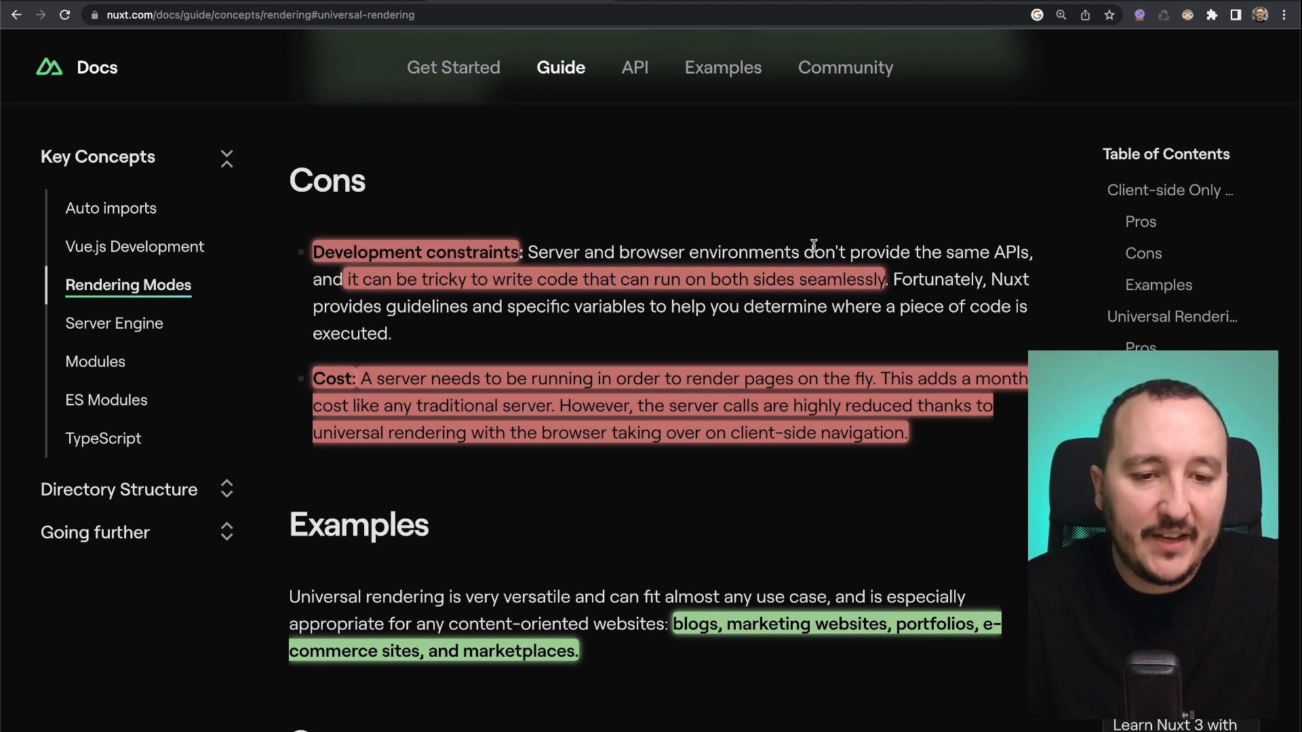
{"action": "mouse_move", "coordinate": [1025, 250]}
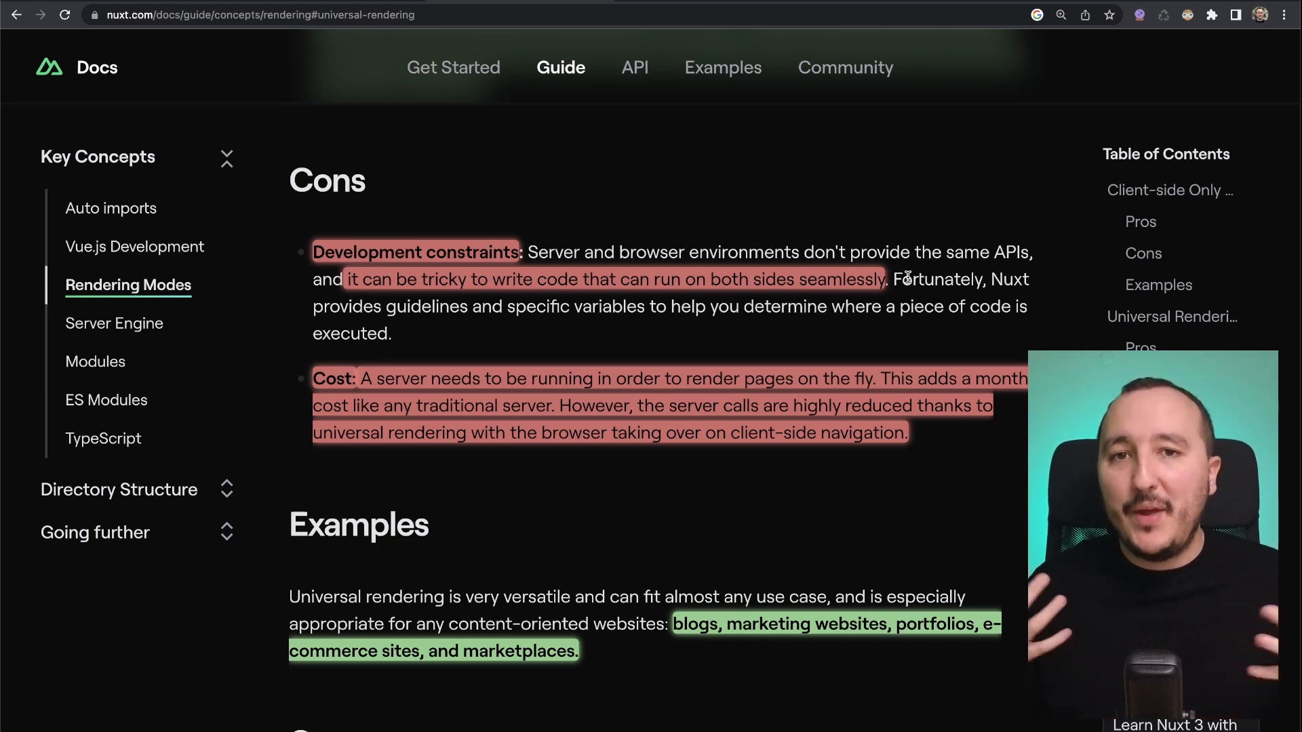
{"action": "mouse_move", "coordinate": [767, 366]}
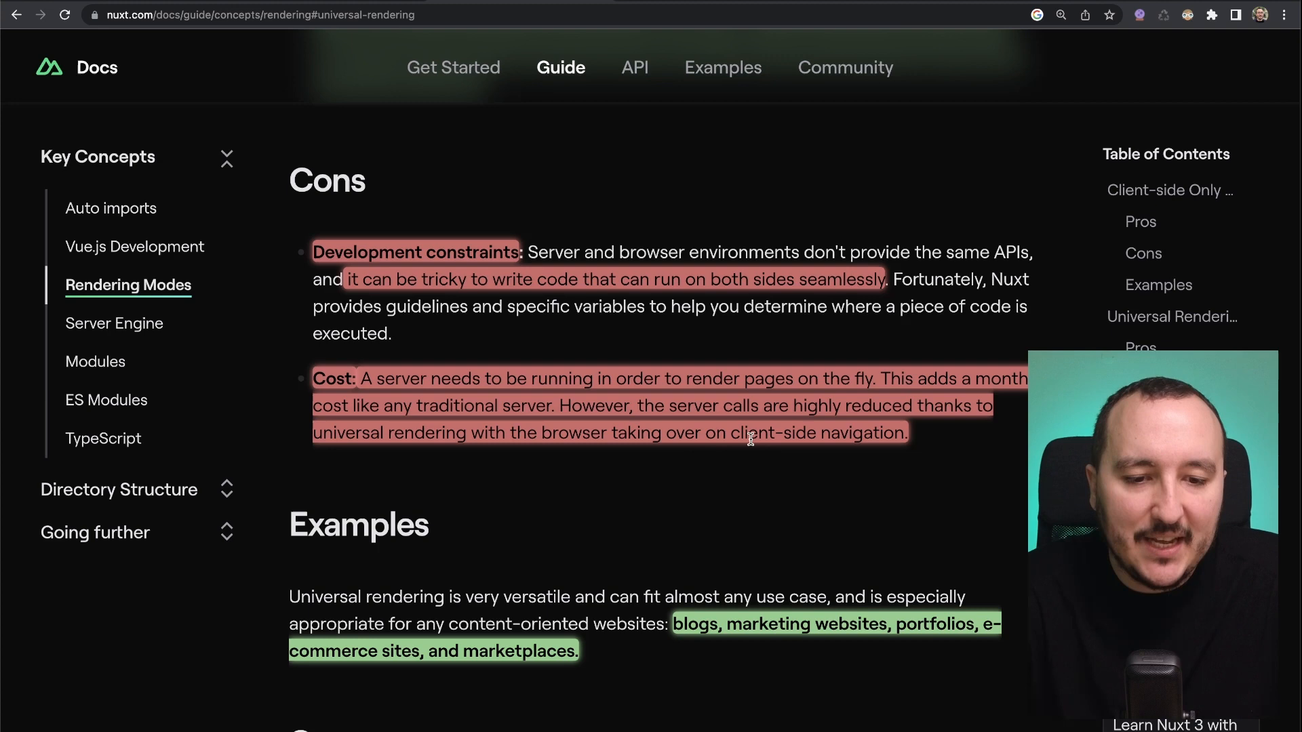
{"action": "mouse_move", "coordinate": [932, 447]}
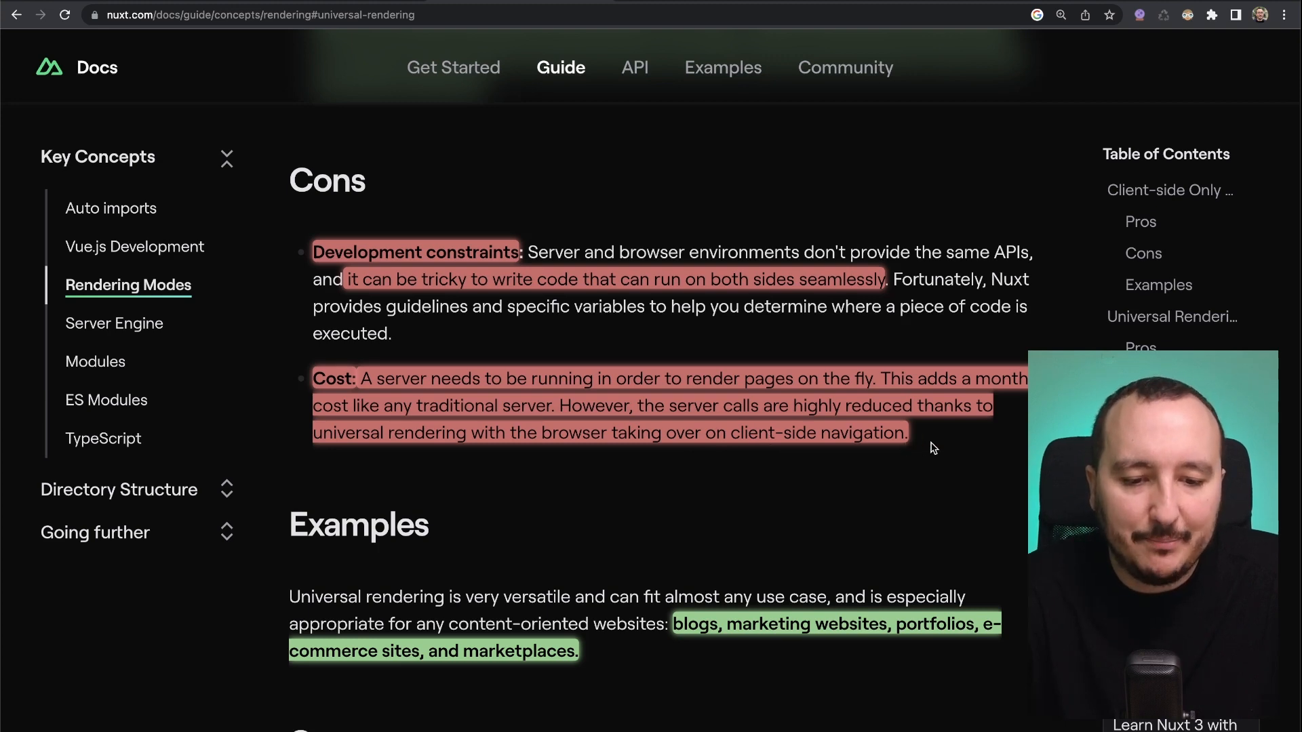
Step: Scroll past universal rendering Cons and Examples to the Summary and Coming in Nuxt 3
{"action": "scroll", "scroll_direction": "down", "scroll_amount": 3}
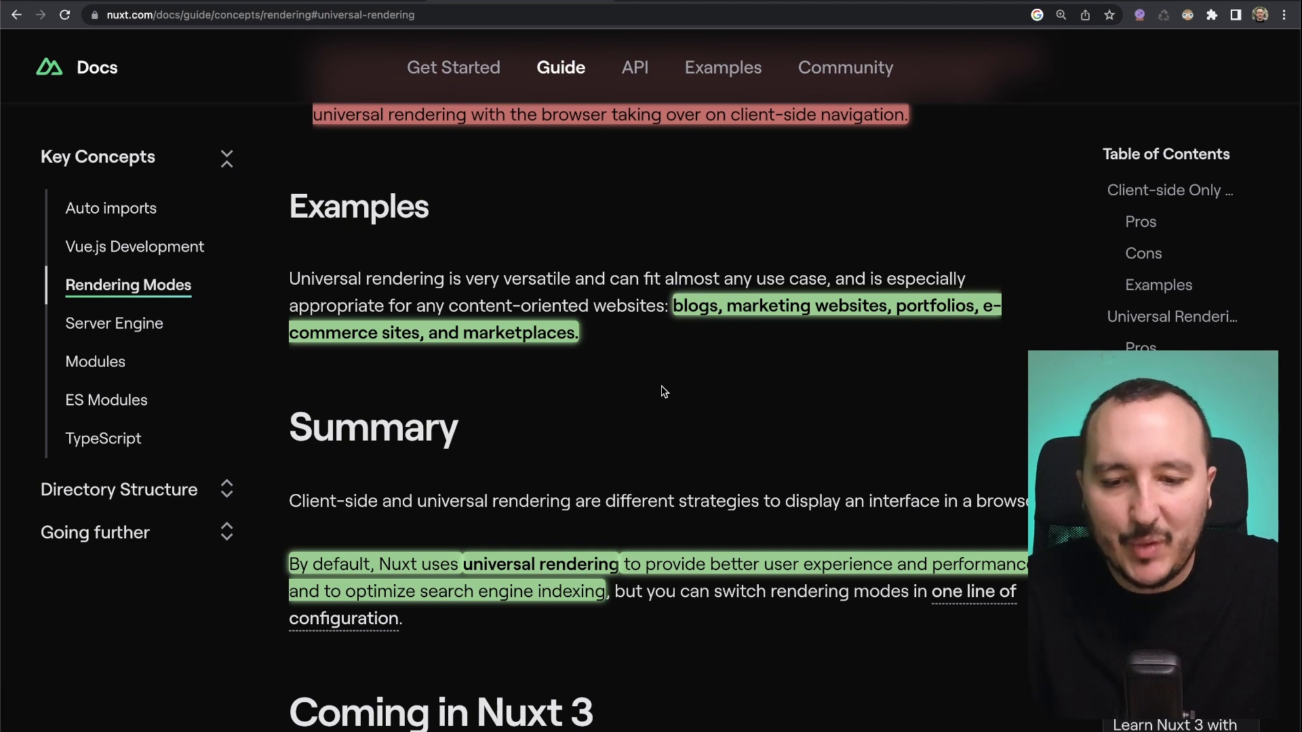
{"action": "scroll", "scroll_direction": "down", "scroll_amount": 3}
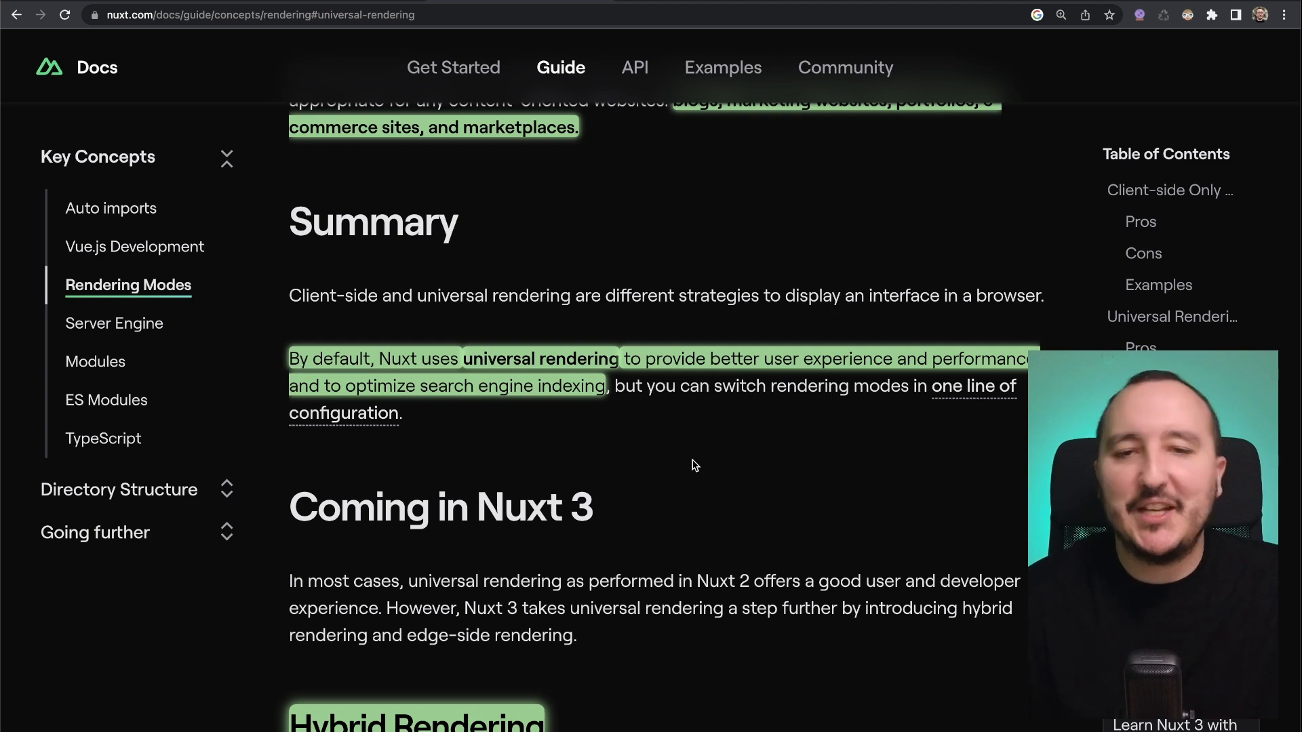
Step: Scroll down to the Hybrid Rendering, CDN Edge Workers and Route Rules sections
{"action": "scroll", "scroll_direction": "down", "scroll_amount": 3}
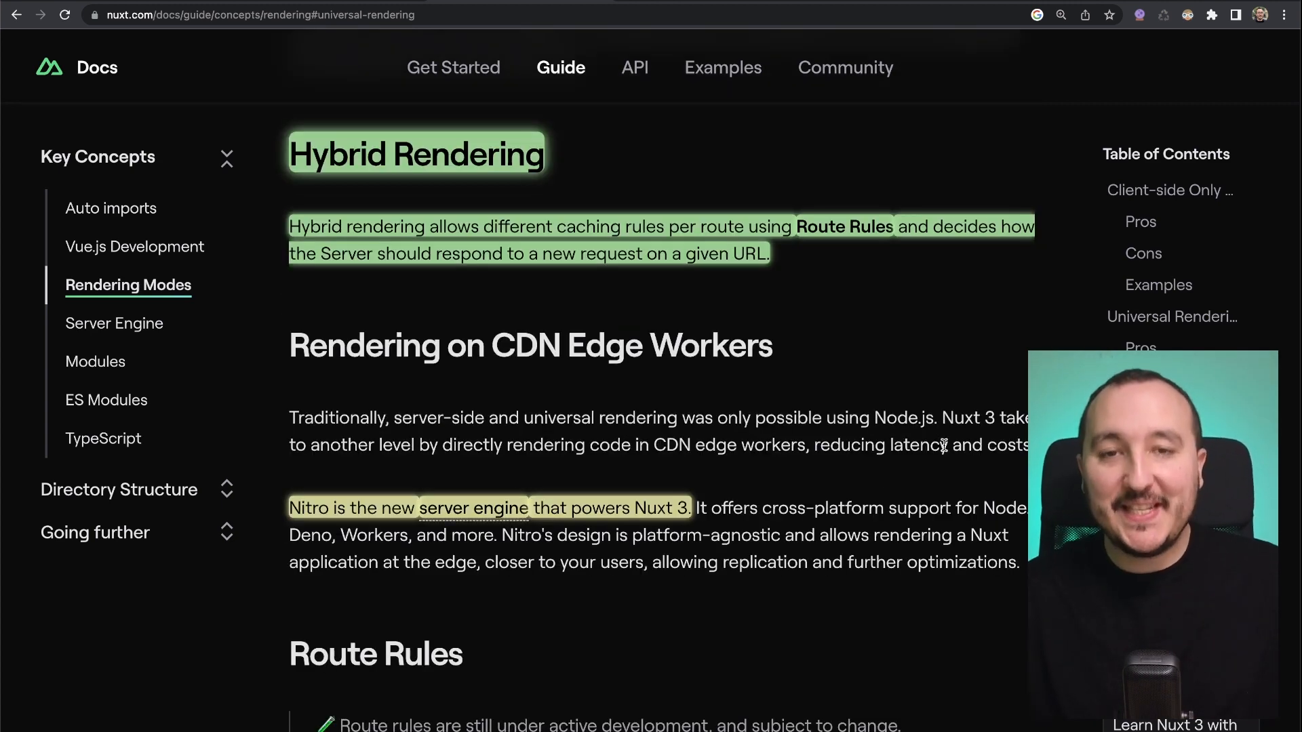
{"action": "mouse_move", "coordinate": [710, 473]}
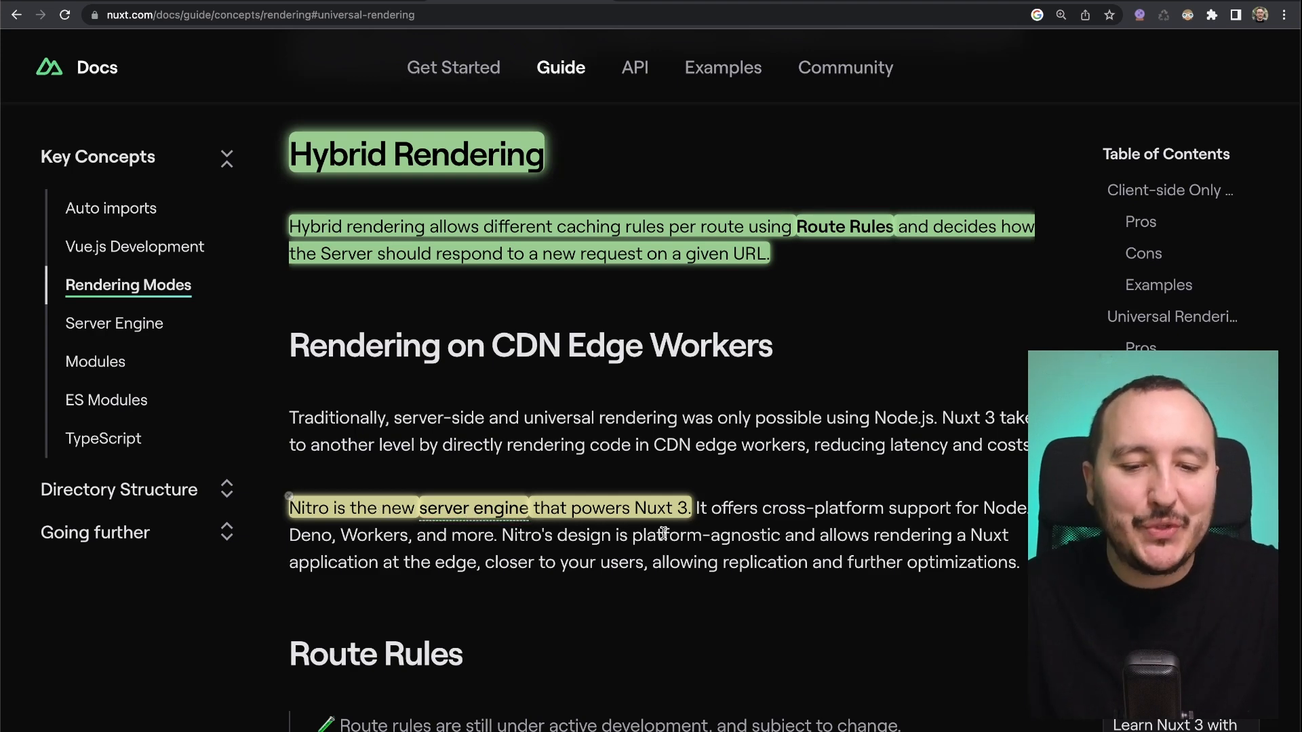
{"action": "scroll", "scroll_direction": "down", "scroll_amount": 3}
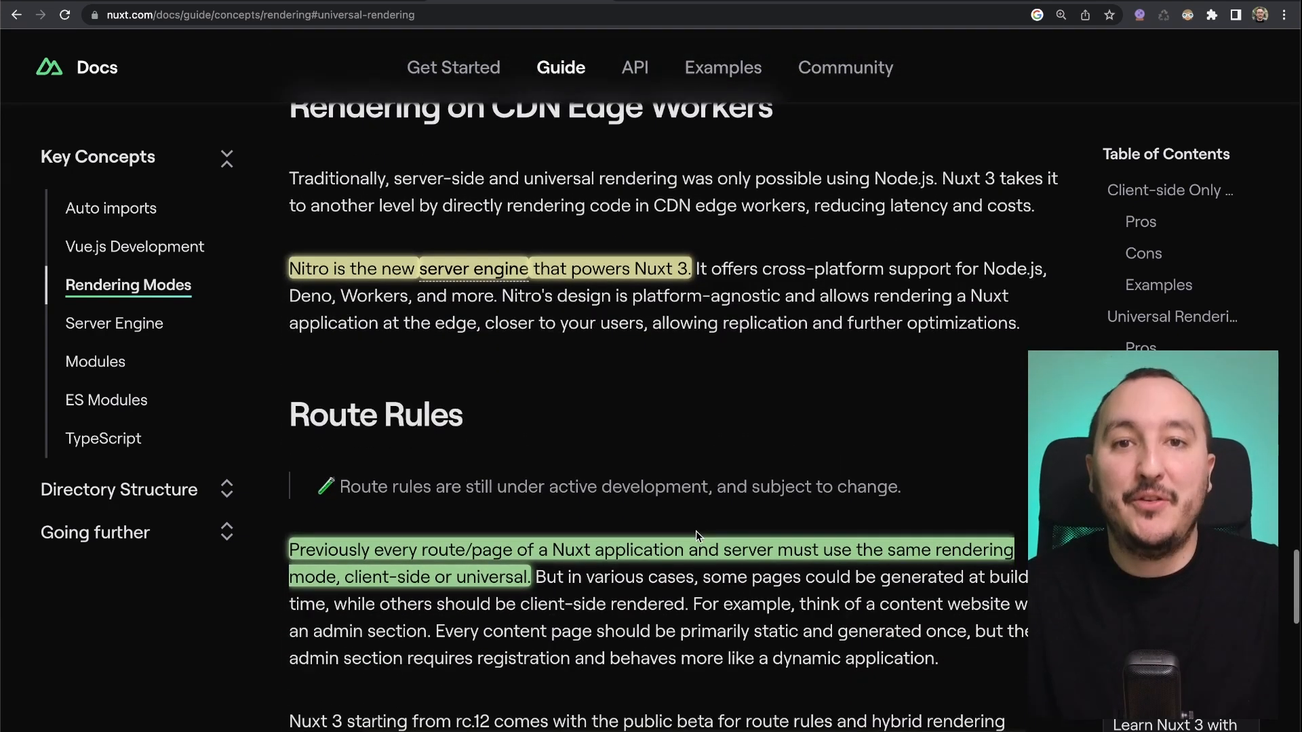
Step: Scroll through the Route Rules options list to the routeRules config example
{"action": "scroll", "scroll_direction": "down", "scroll_amount": 3}
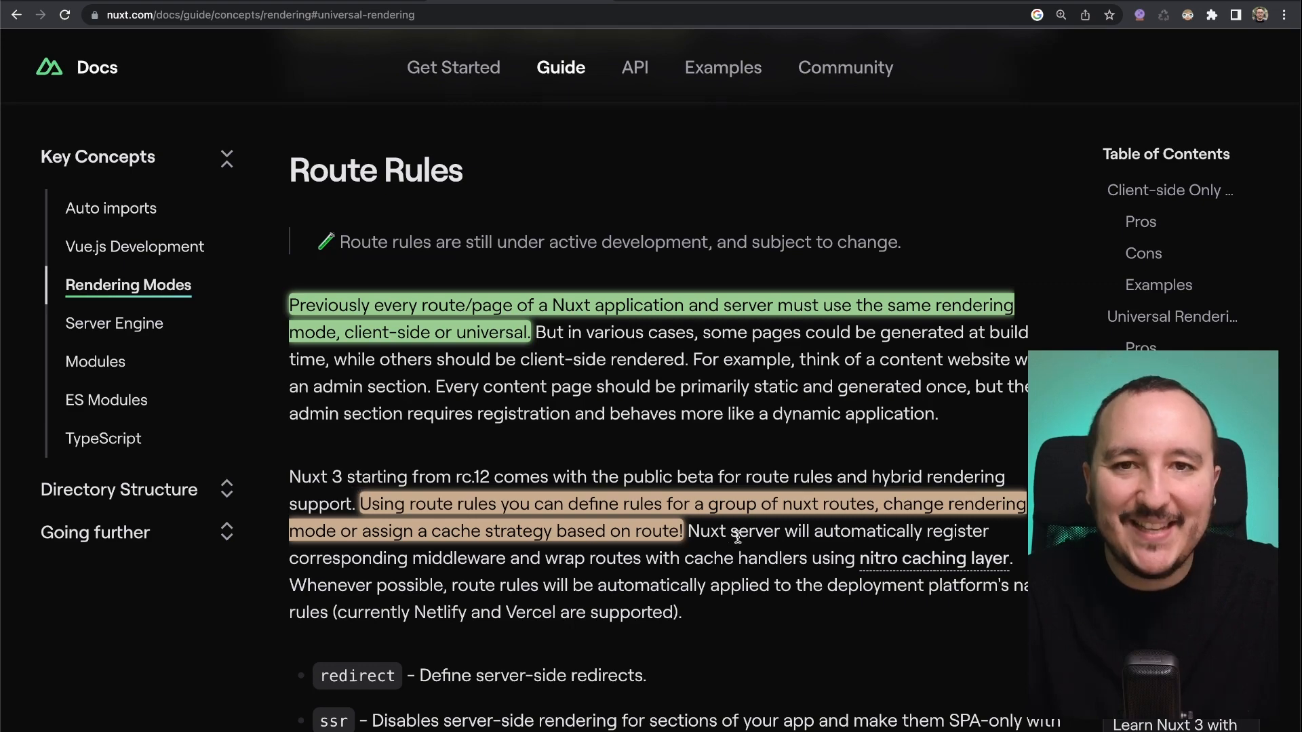
{"action": "scroll", "scroll_direction": "down", "scroll_amount": 3}
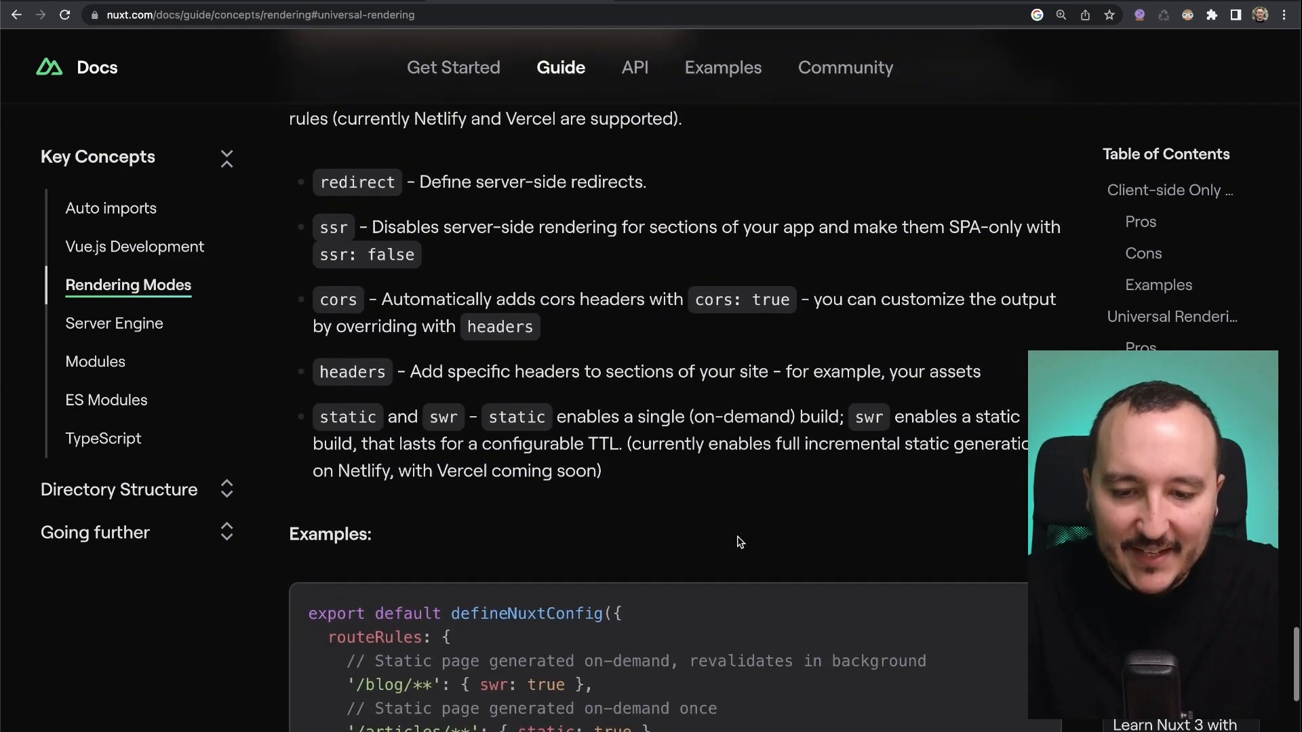
{"action": "scroll", "scroll_direction": "down", "scroll_amount": 3}
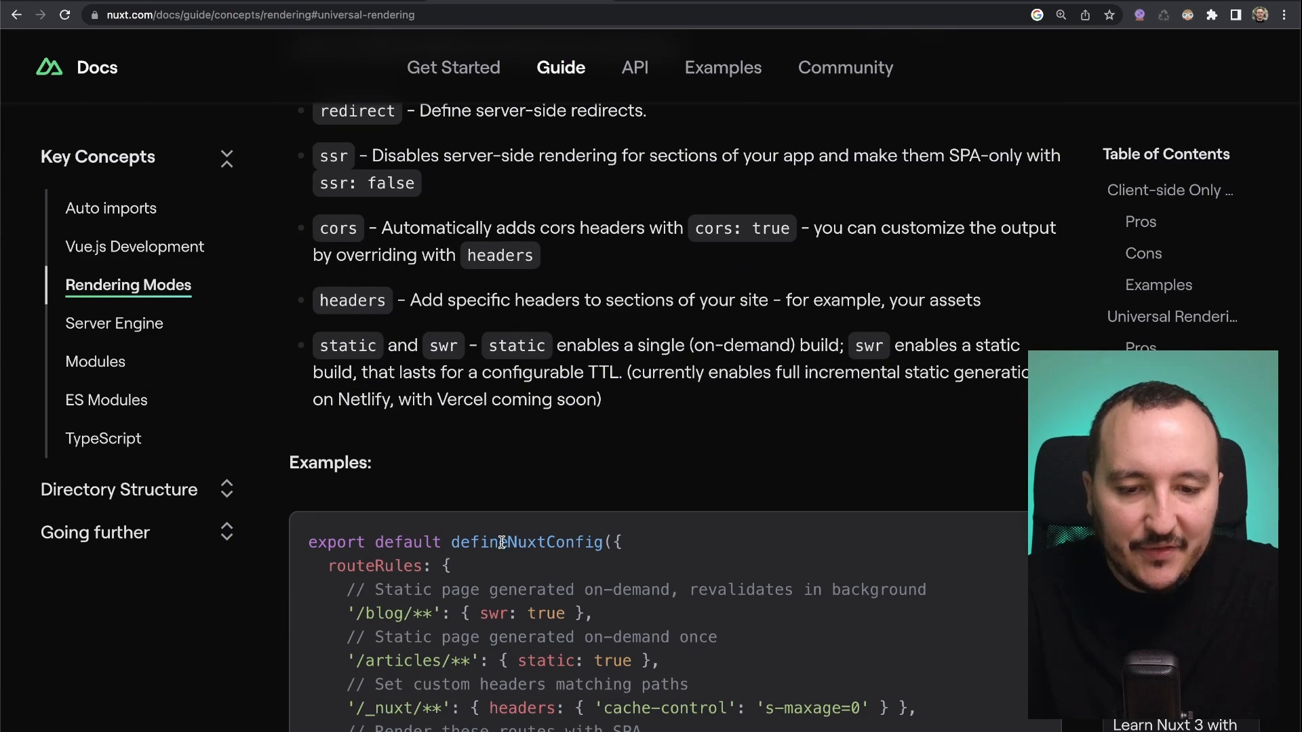
{"action": "scroll", "scroll_direction": "down", "scroll_amount": 3}
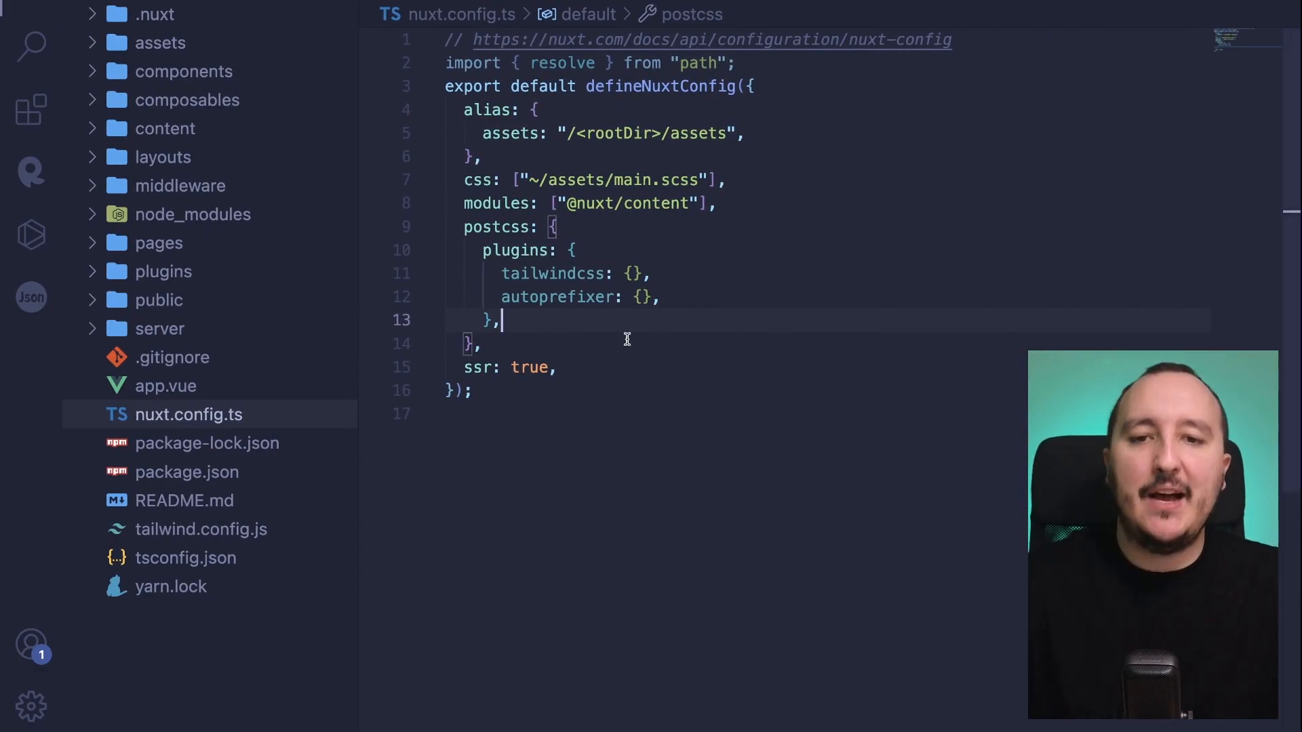
{"action": "mouse_move", "coordinate": [586, 365]}
{"action": "type", "text": "routeRules,"}
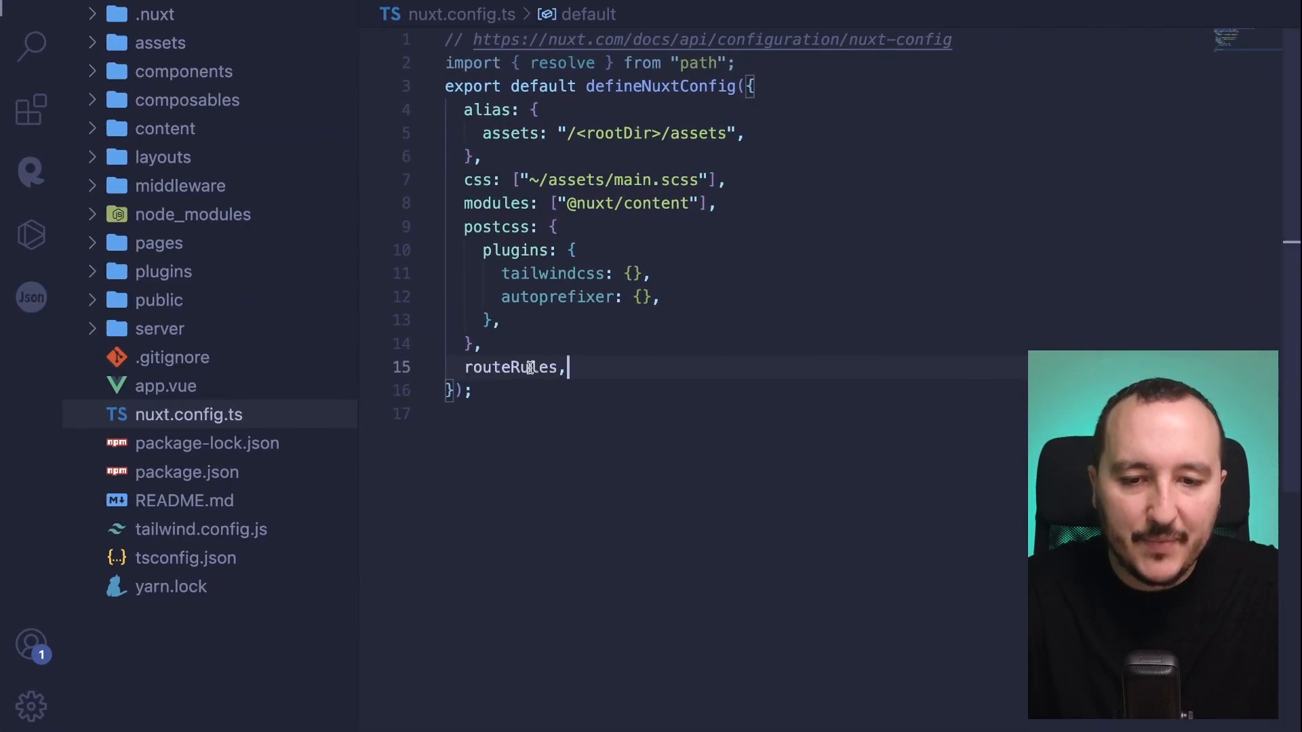
Step: Replace ssr: true with routeRules: { to begin a routeRules object in nuxt.config.ts
{"action": "type", "text": ": {"}
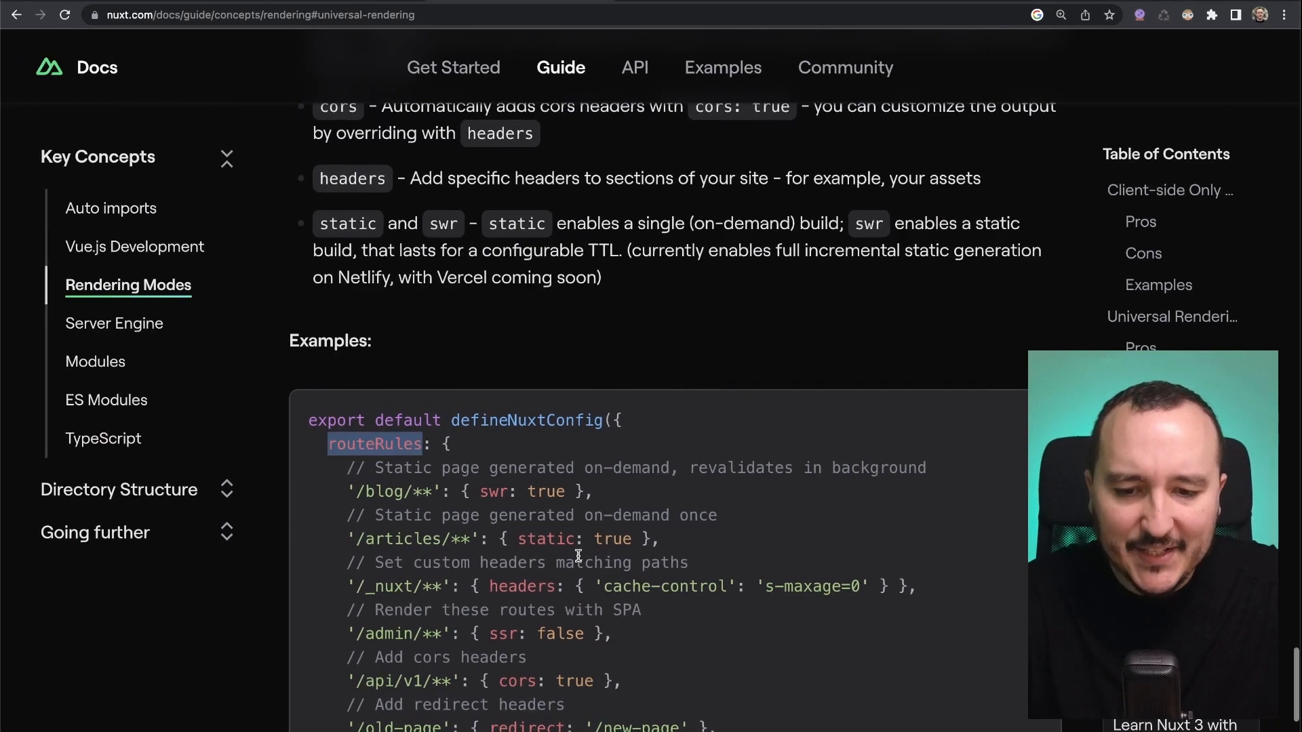
Step: Select parts of the routeRules example code, then scroll up to the redirect/ssr/cors/headers/static/swr list
{"action": "scroll", "scroll_direction": "down", "scroll_amount": 3}
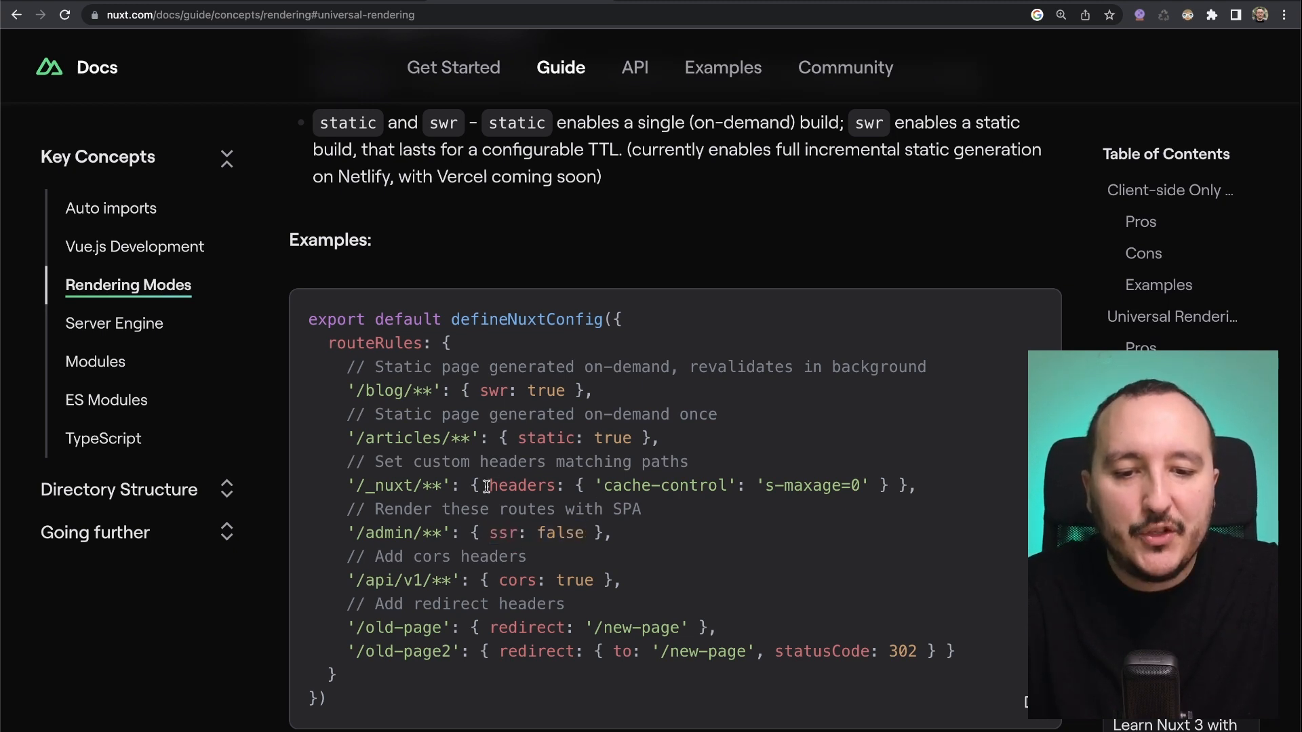
{"action": "double_click", "coordinate": [548, 438]}
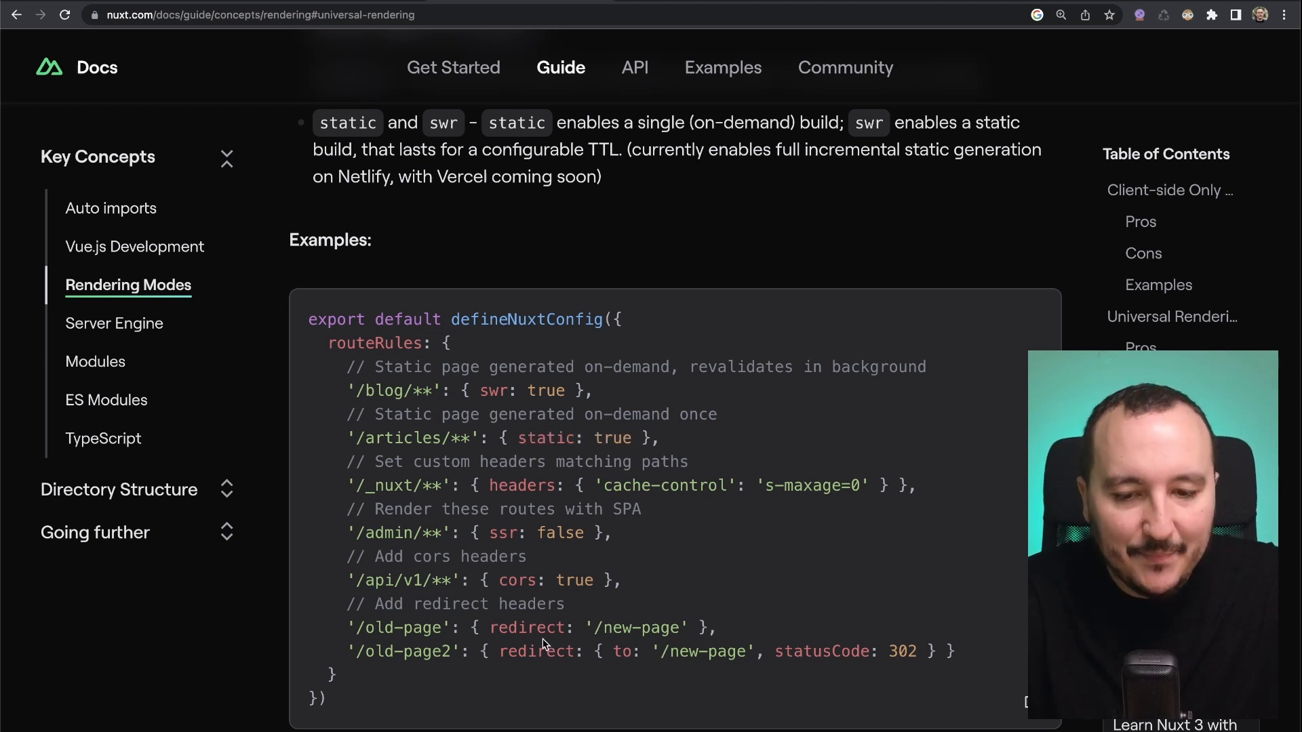
{"action": "left_click_drag", "start_coordinate": [489, 626], "coordinate": [689, 626]}
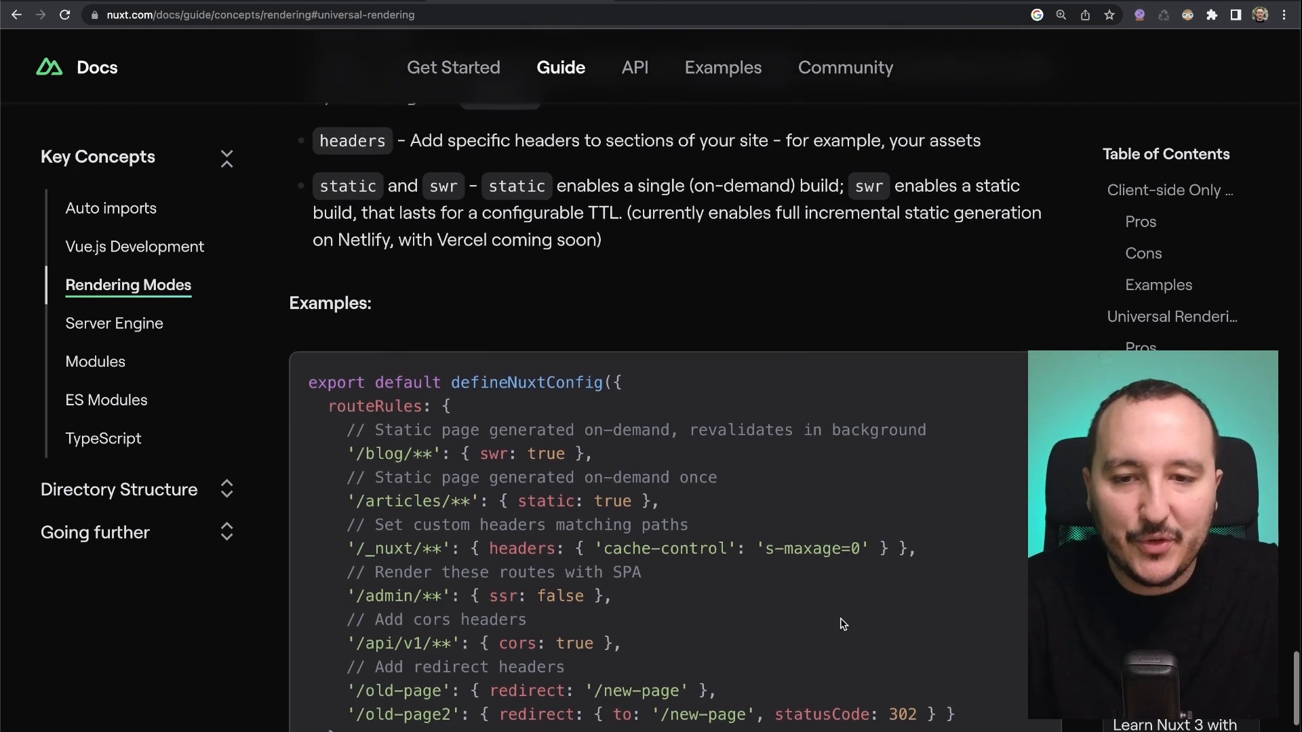
{"action": "scroll", "scroll_direction": "up", "scroll_amount": 3}
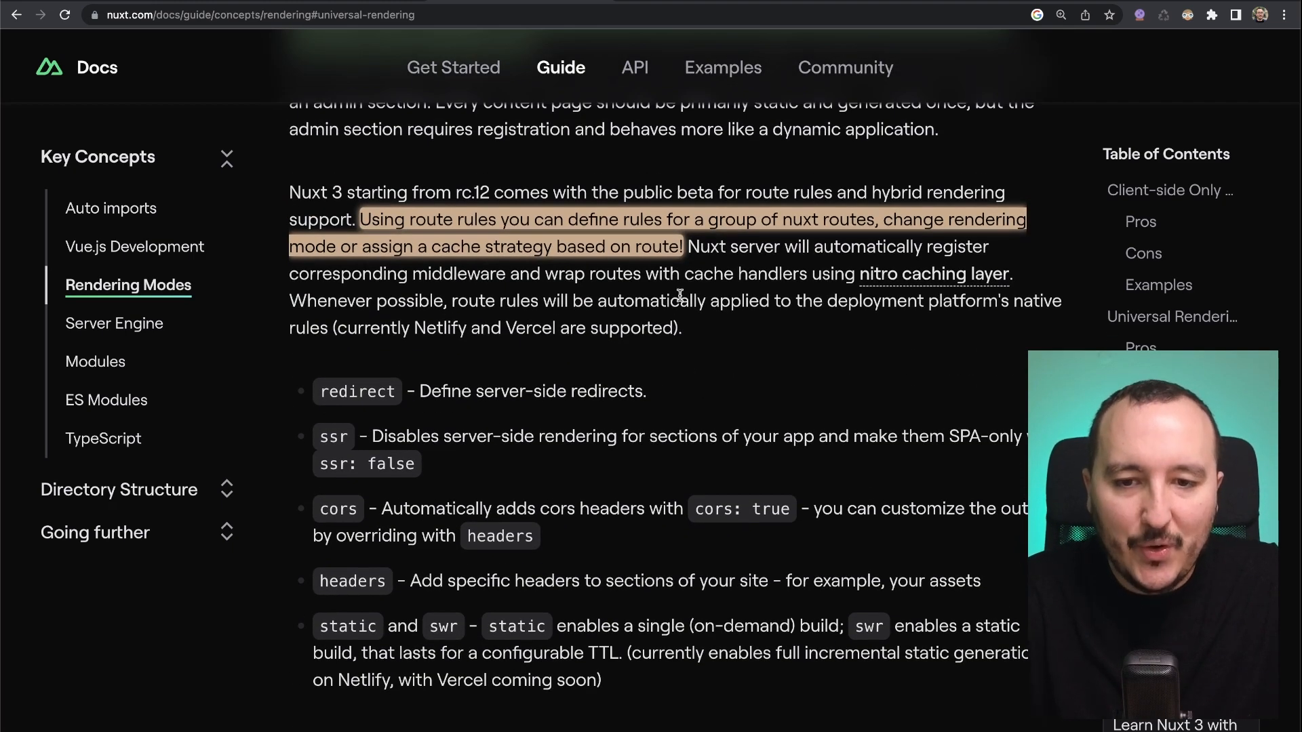
{"action": "mouse_move", "coordinate": [379, 411]}
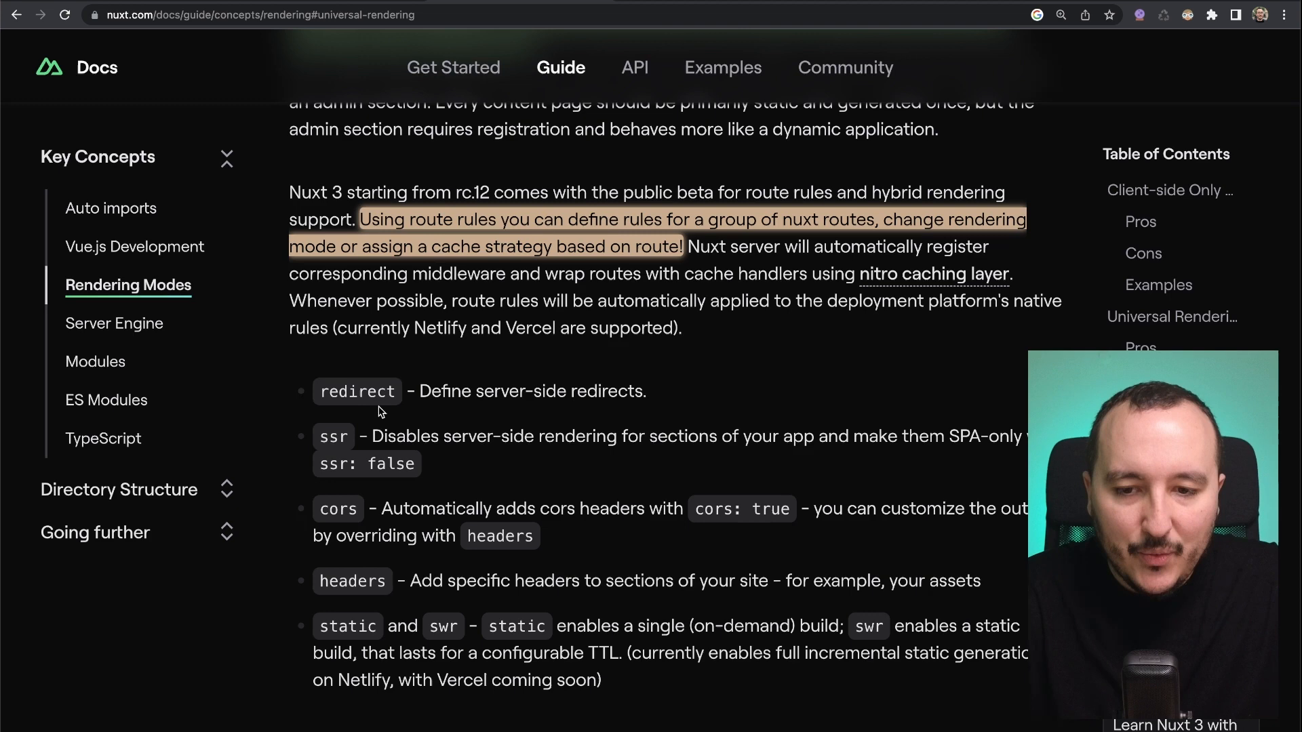
{"action": "mouse_move", "coordinate": [466, 601]}
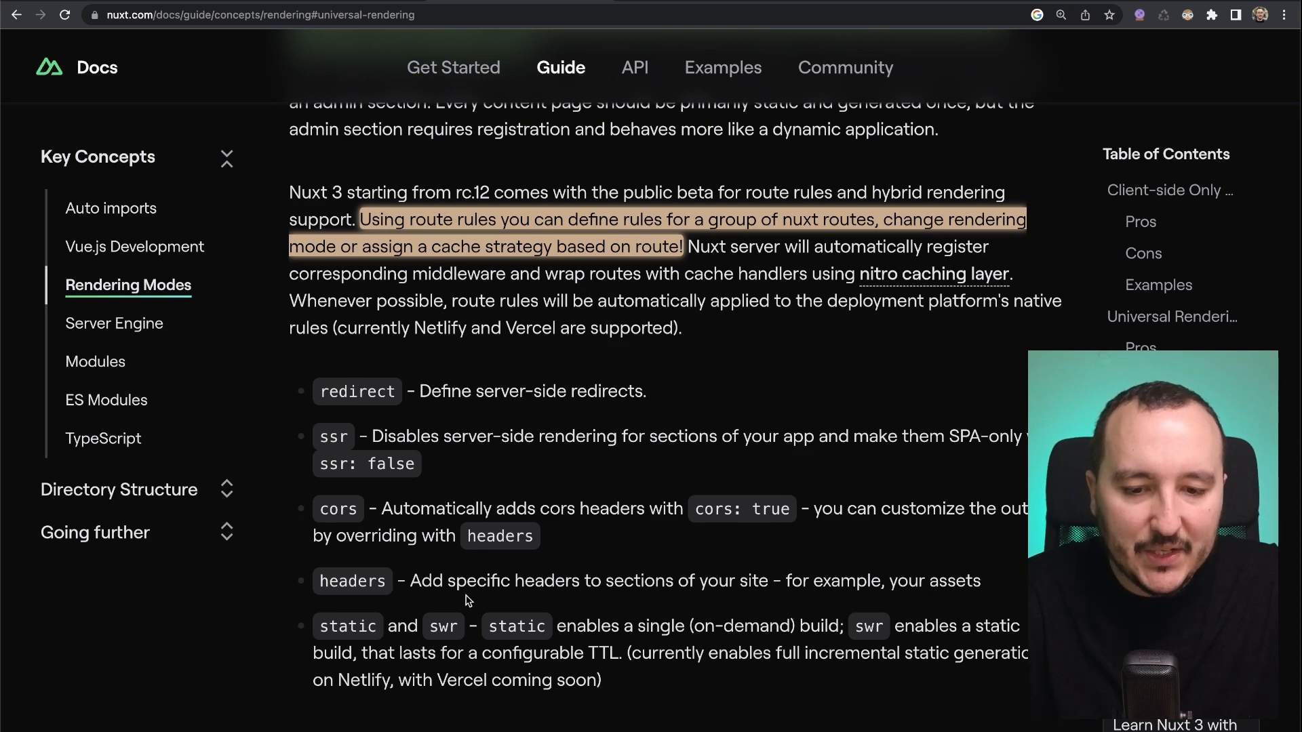
{"action": "scroll", "scroll_direction": "down", "scroll_amount": 3}
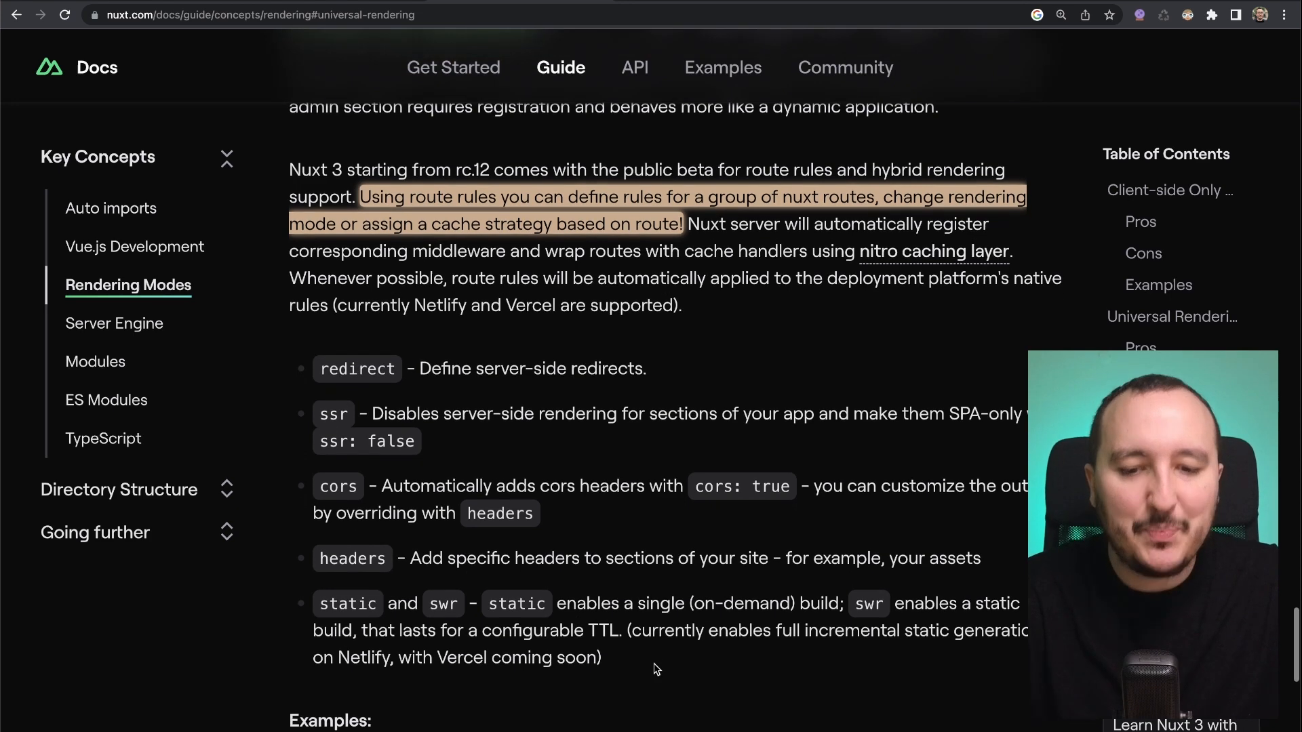